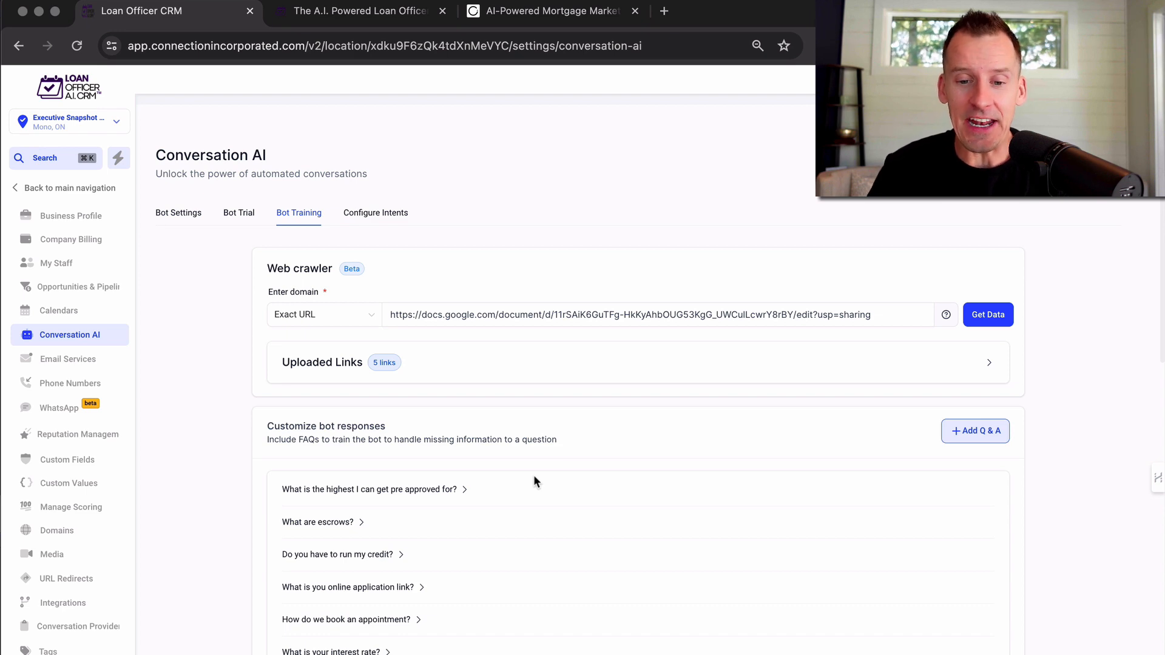
Scroll through the Bot Training FAQ answers, then switch to the Connection Inc. company website
scroll(down, 3)
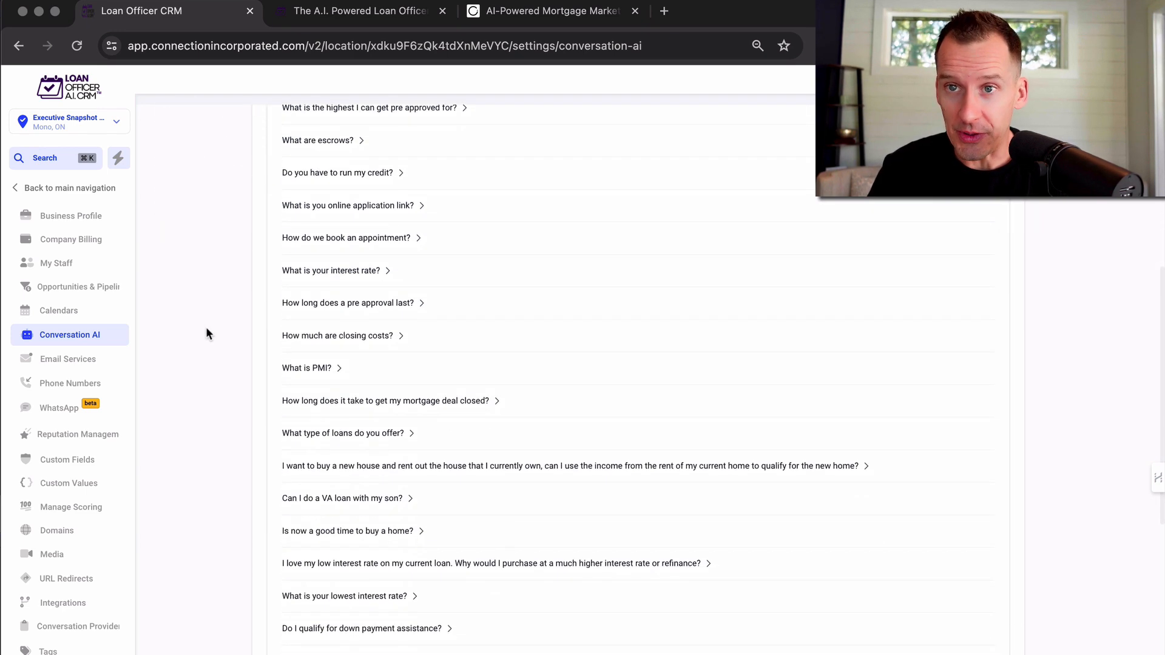
scroll(down, 3)
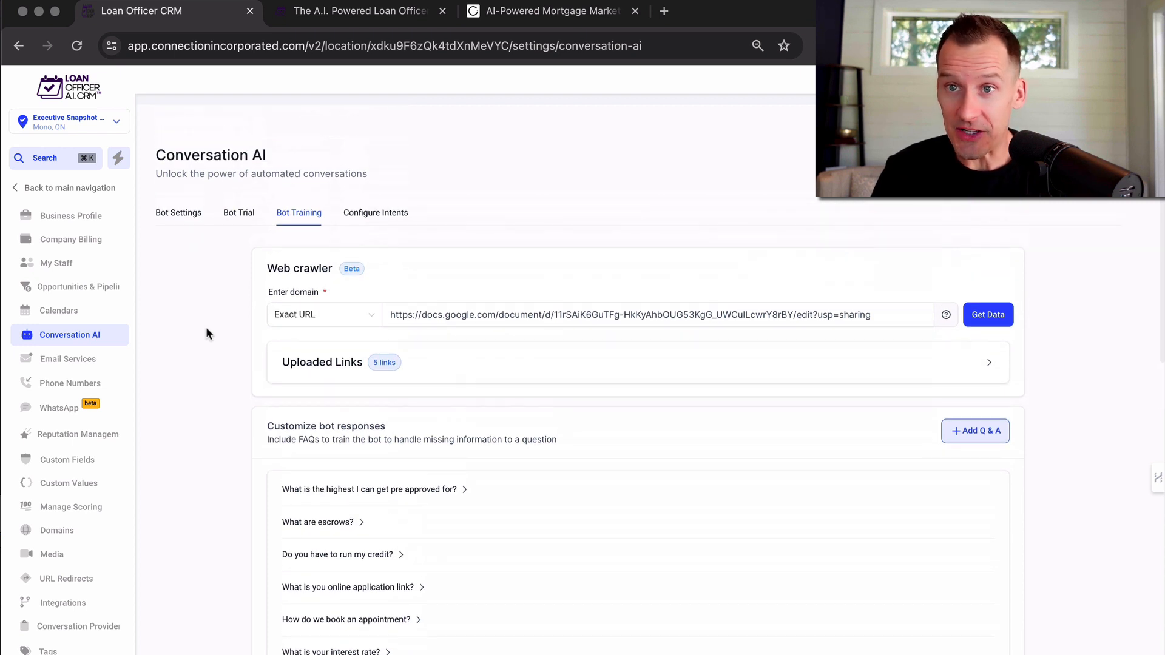
click(553, 11)
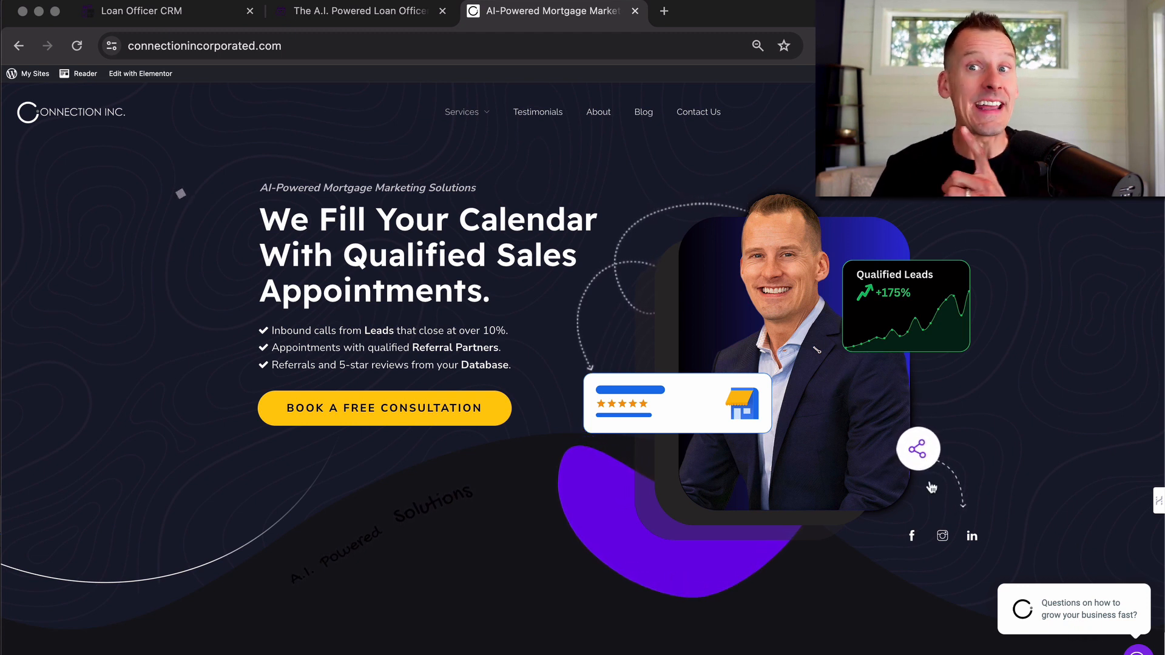
Switch back to the Loan Officer CRM tab showing the Conversation AI bot training page
click(140, 11)
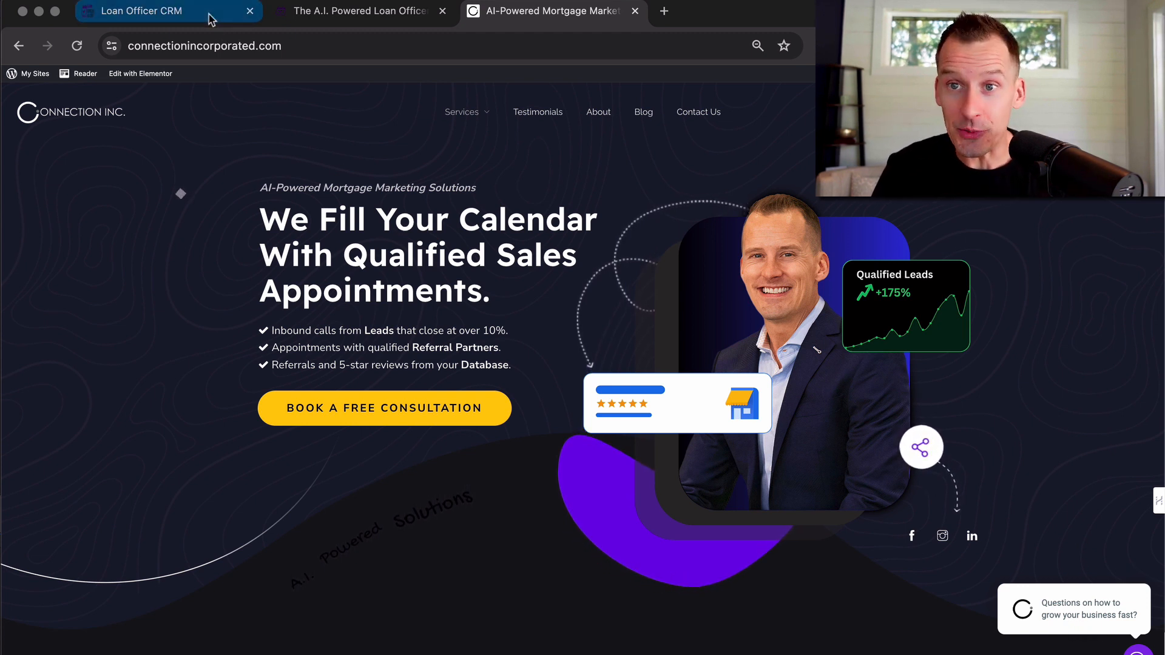
click(141, 11)
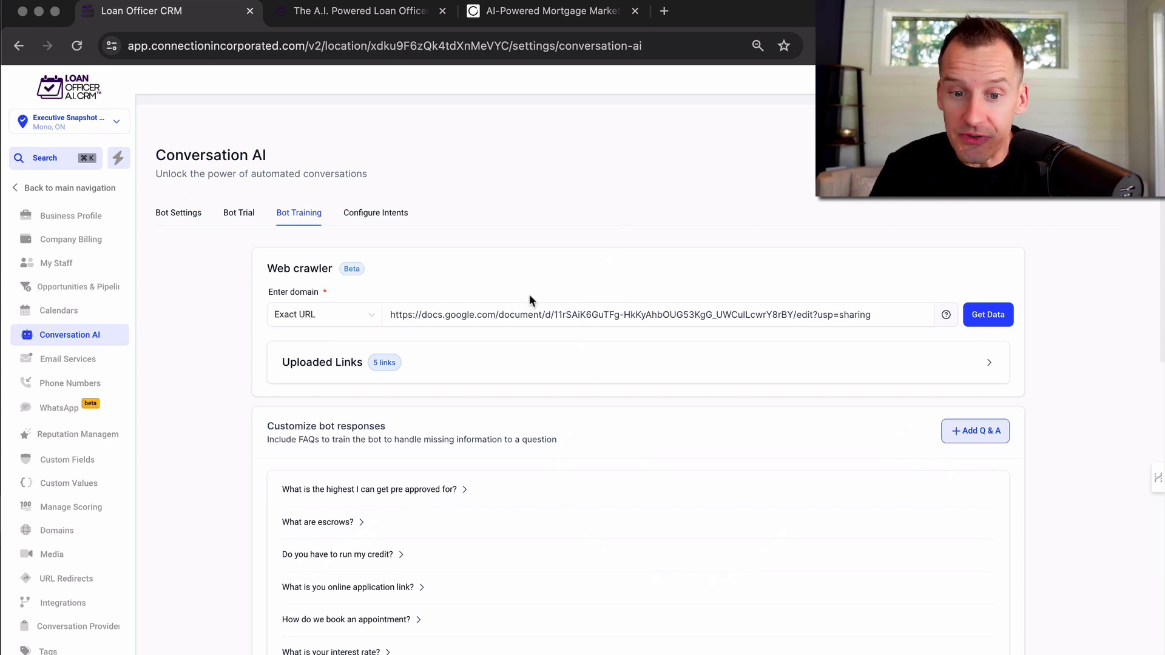
mouse_move(220, 399)
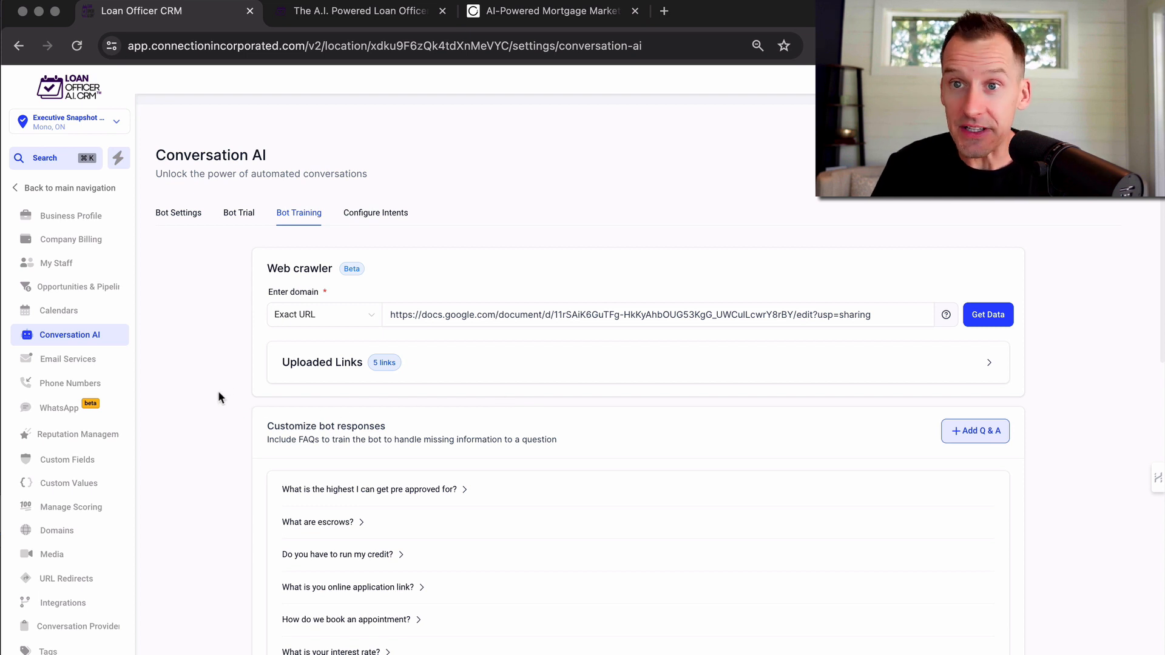
Scroll the Bot Training page, then leave settings via 'Back to main navigation'
scroll(down, 3)
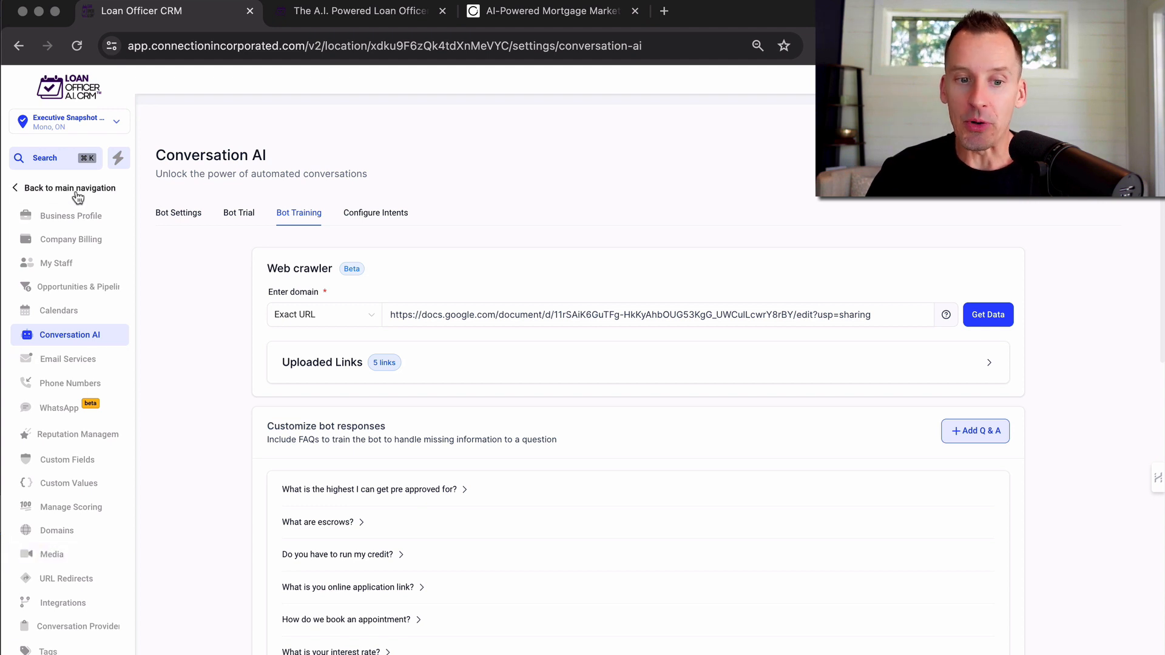
click(72, 187)
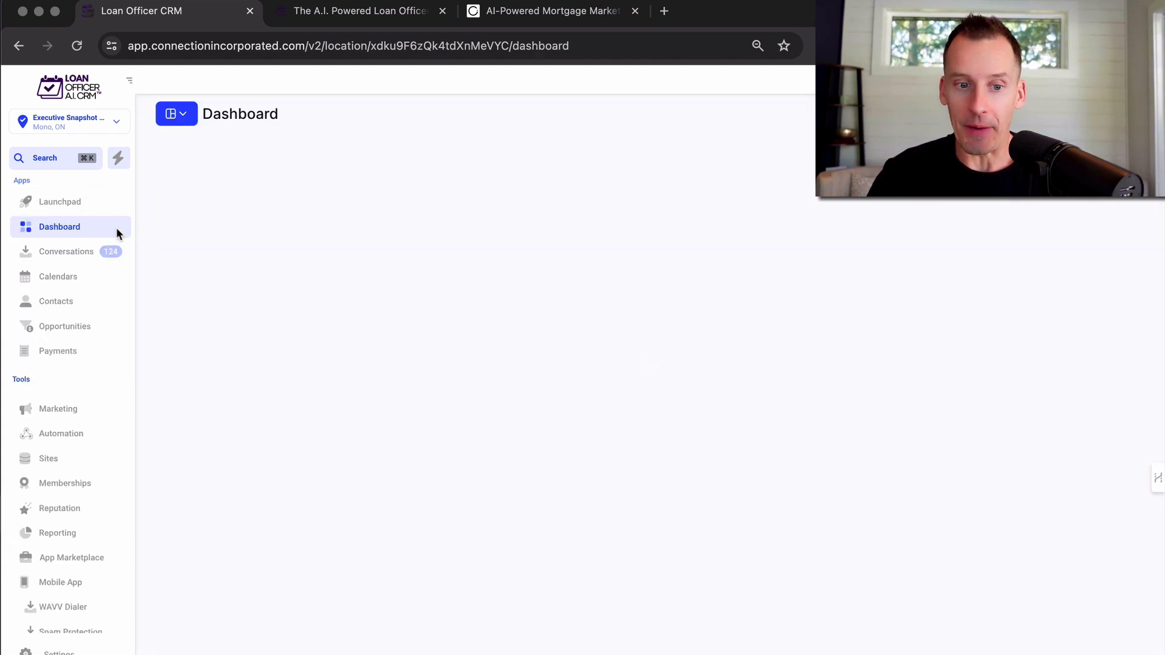
Show the Opportunities board and confirm the pipeline dropdown is set to Realtor Jane
click(64, 326)
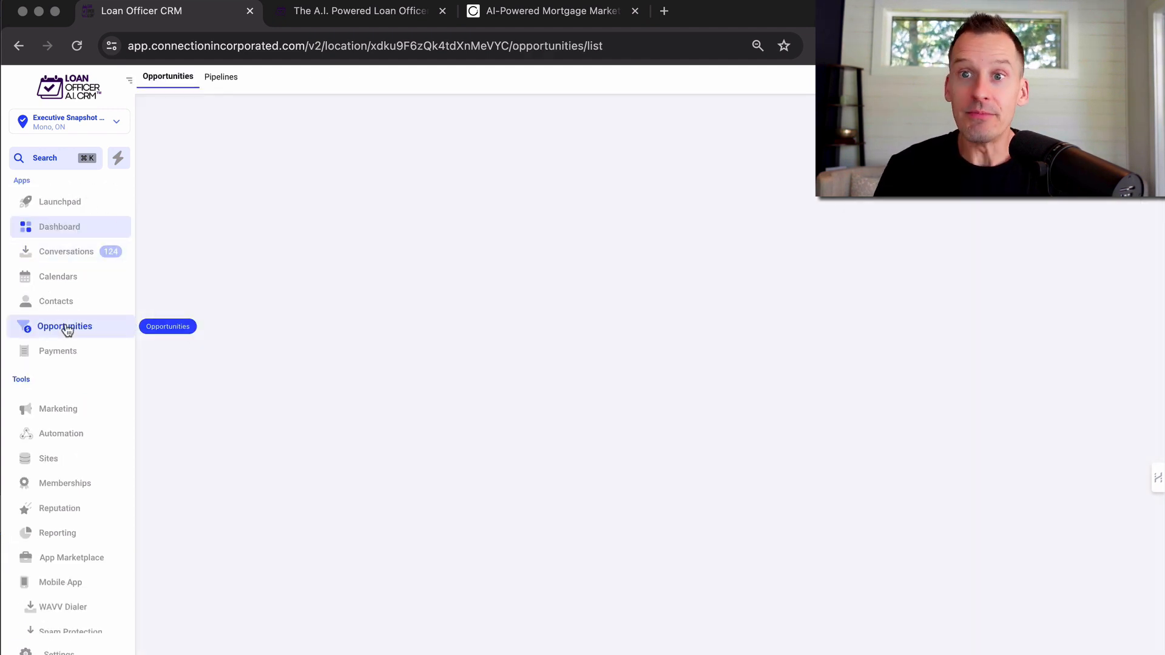
click(64, 327)
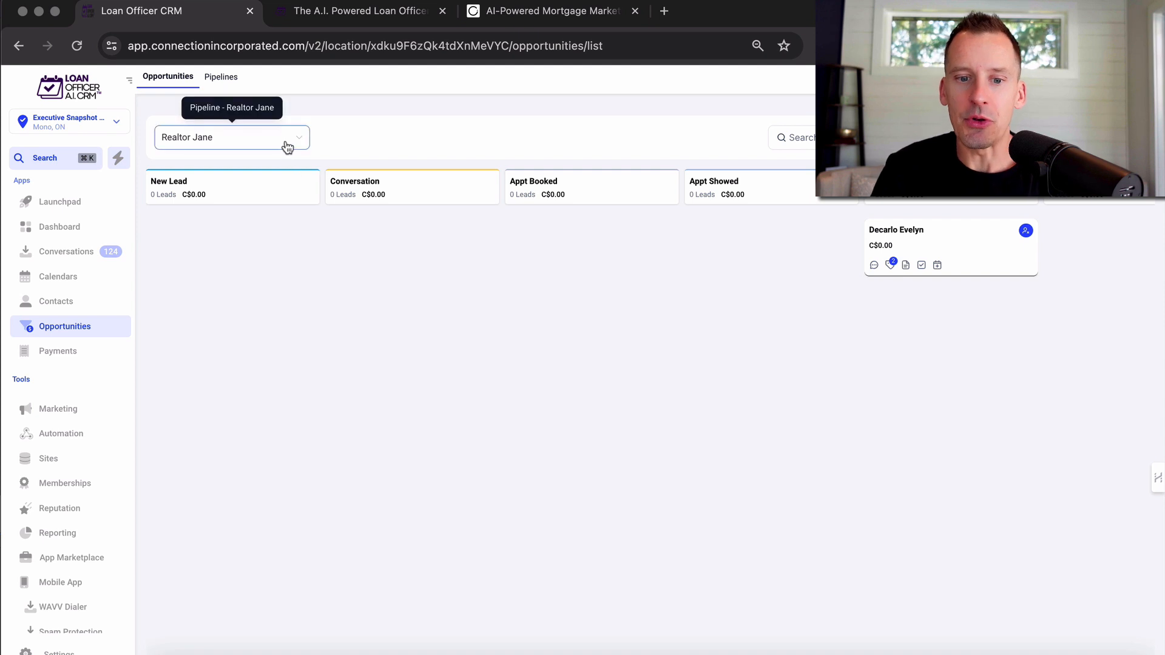
click(230, 137)
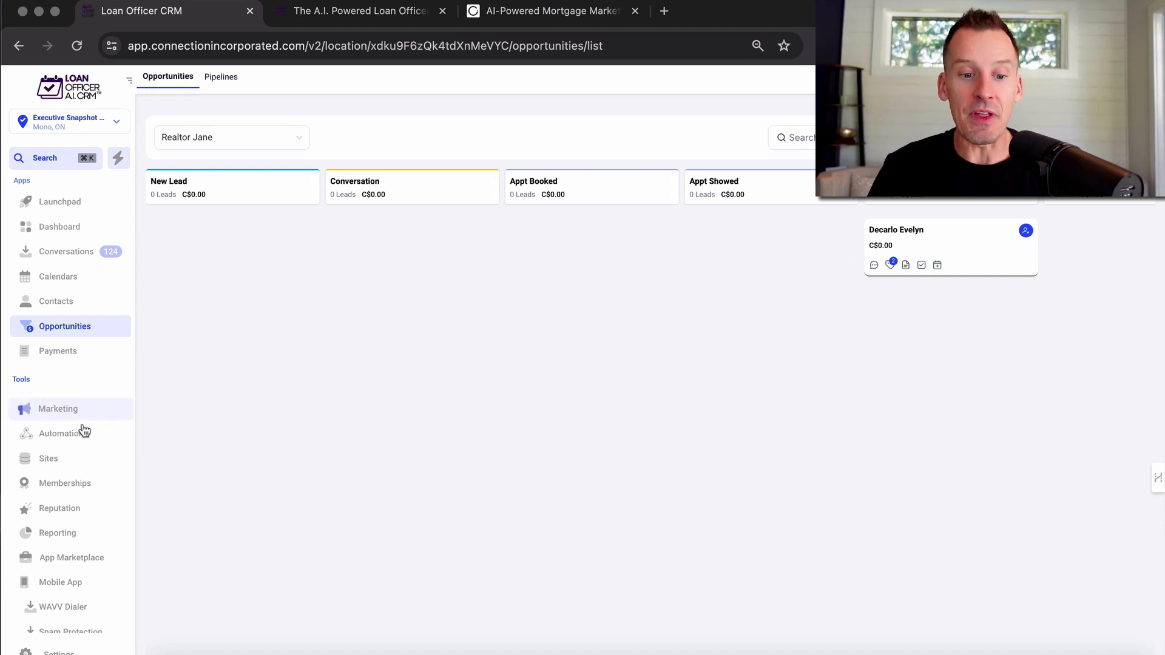
Go to Automation, enter the AI - Inner Circle folder and search workflows for 'data'
click(60, 433)
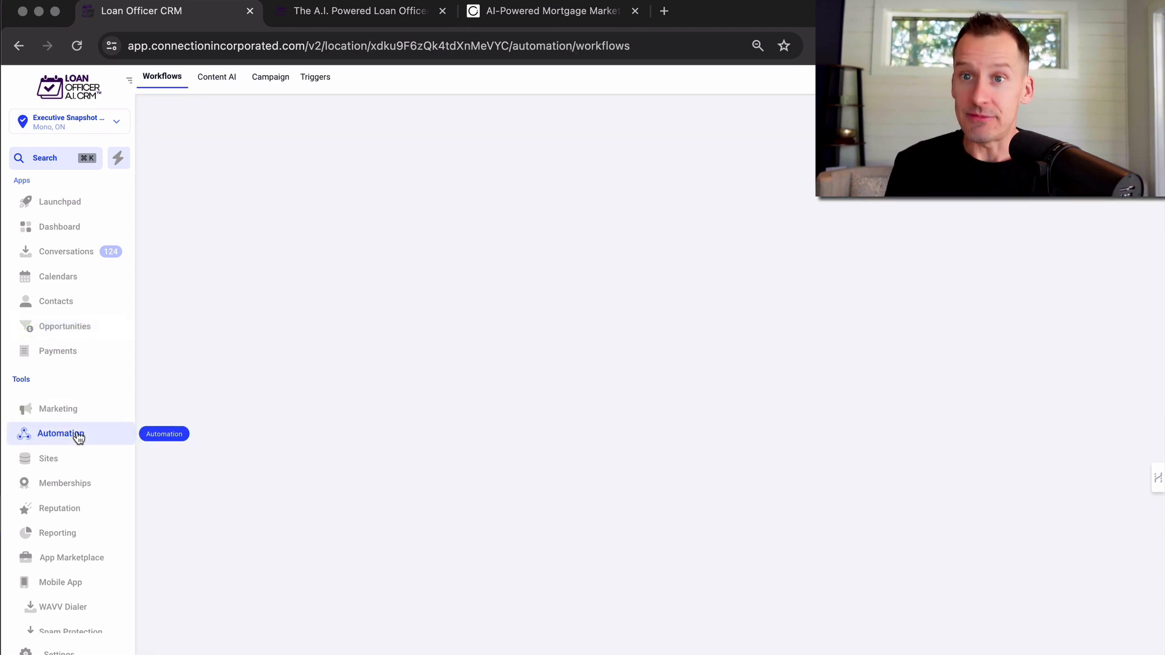
click(61, 433)
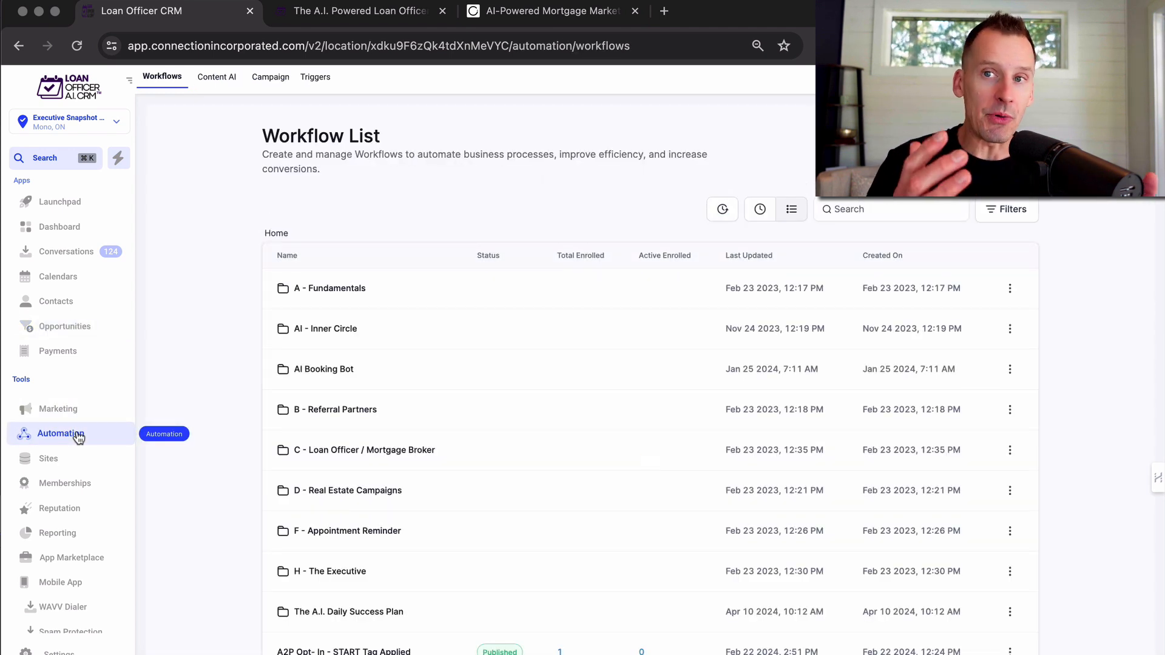
mouse_move(319, 342)
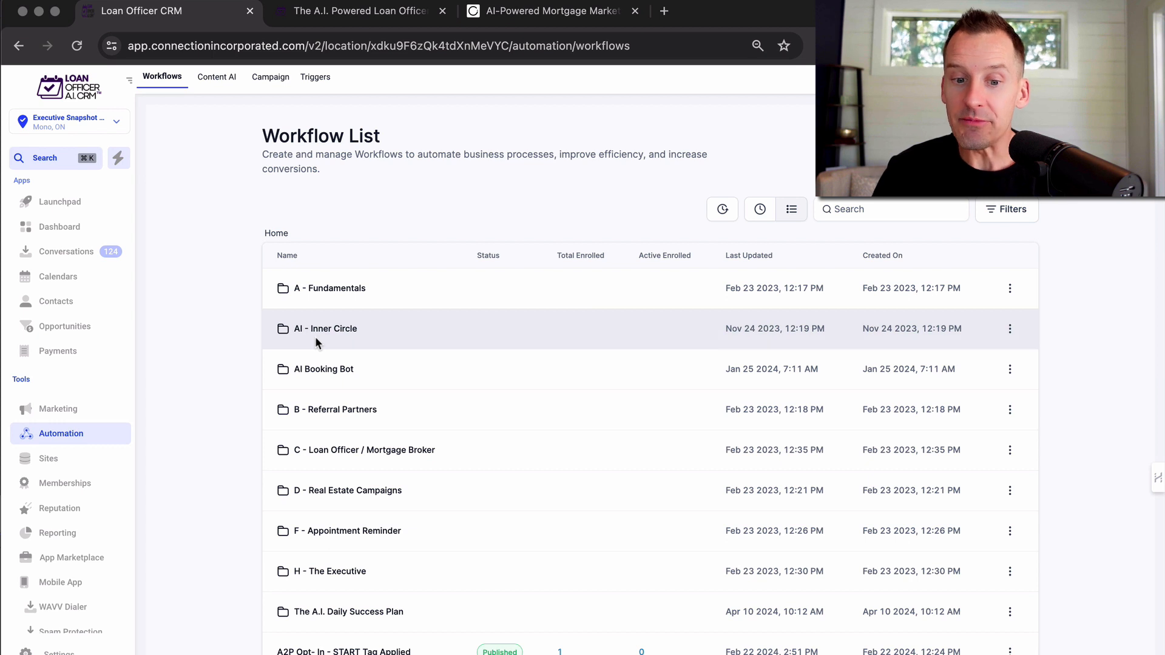
click(325, 329)
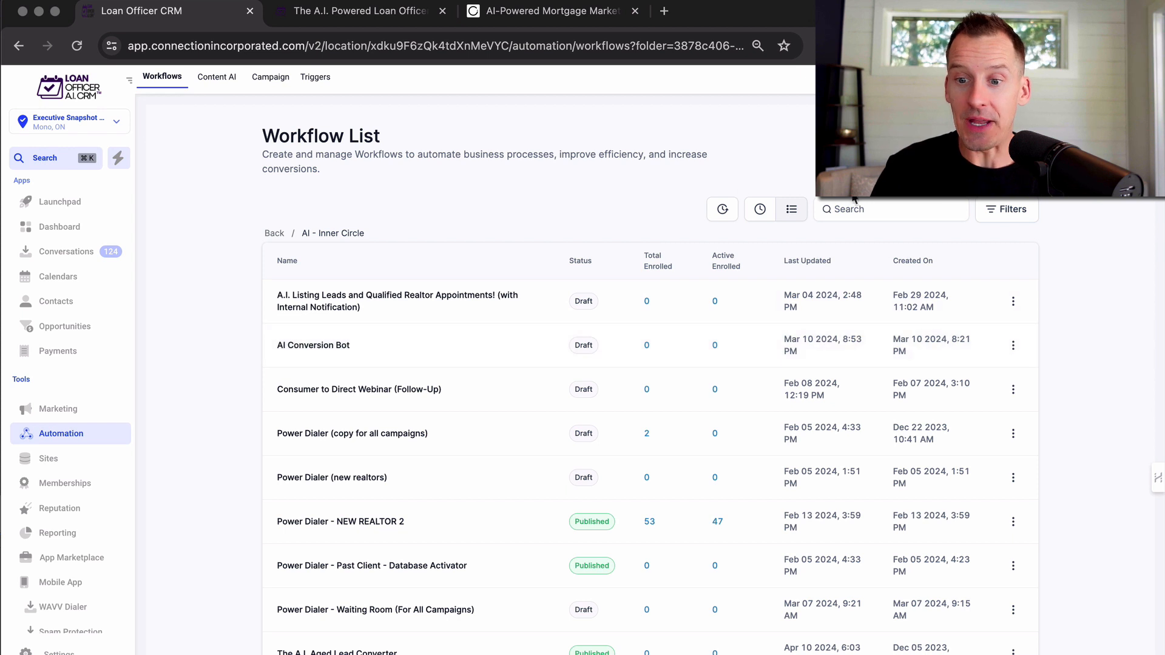
text(data)
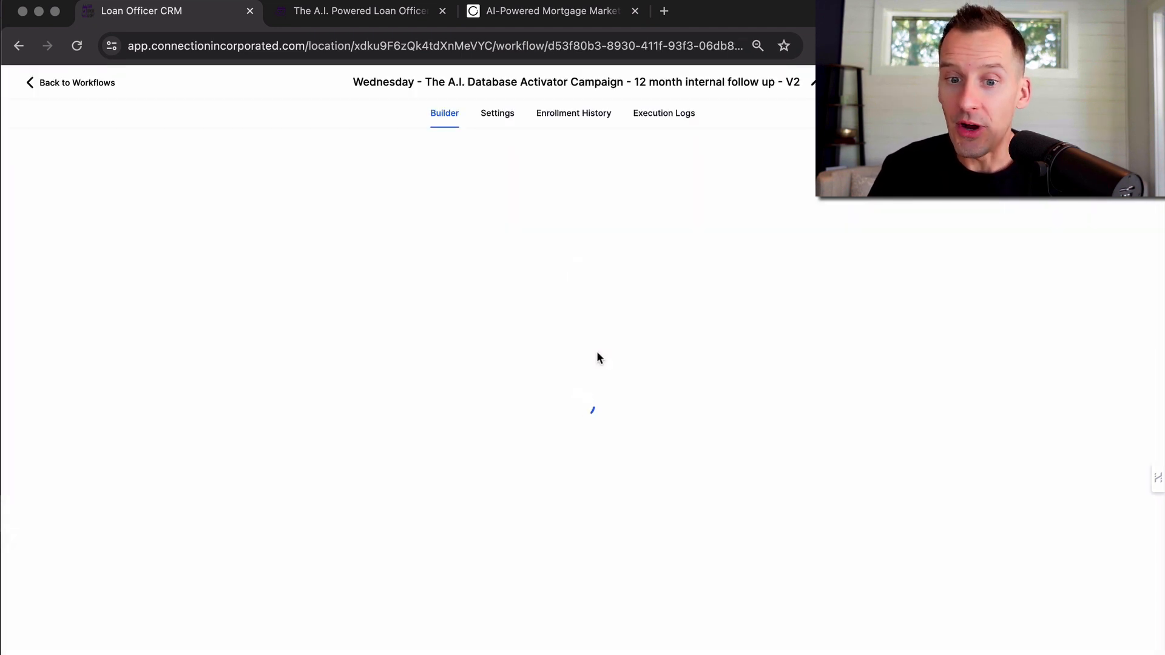
mouse_move(606, 252)
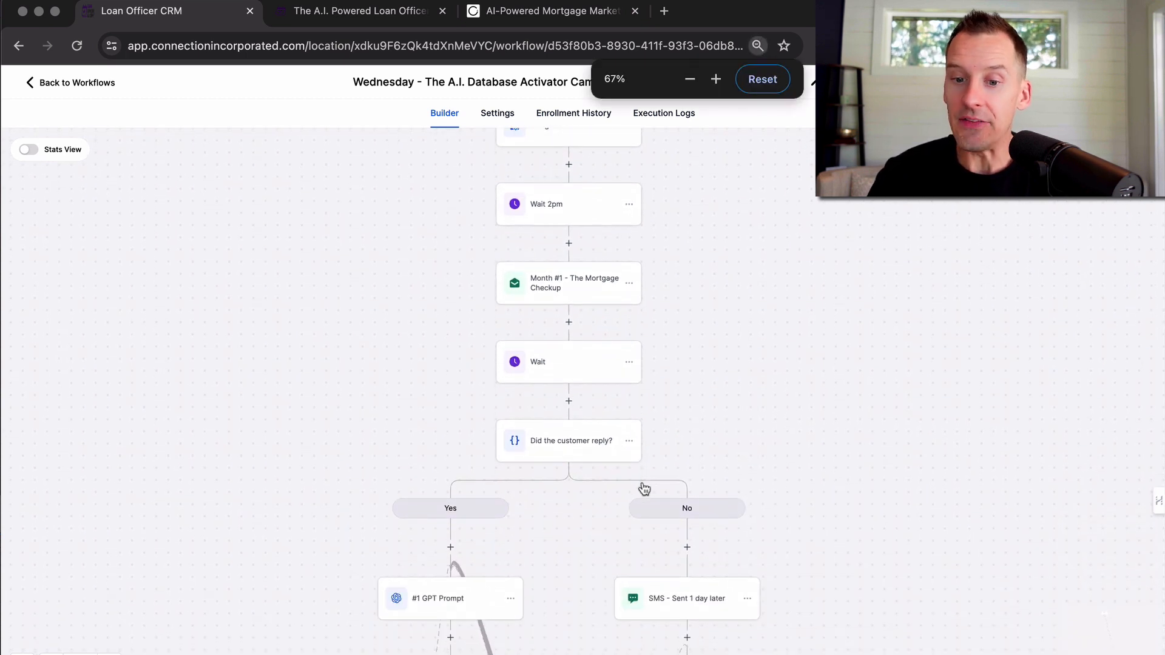
Zoom out and pan the builder canvas to follow the Database Activator campaign's later branches
click(690, 79)
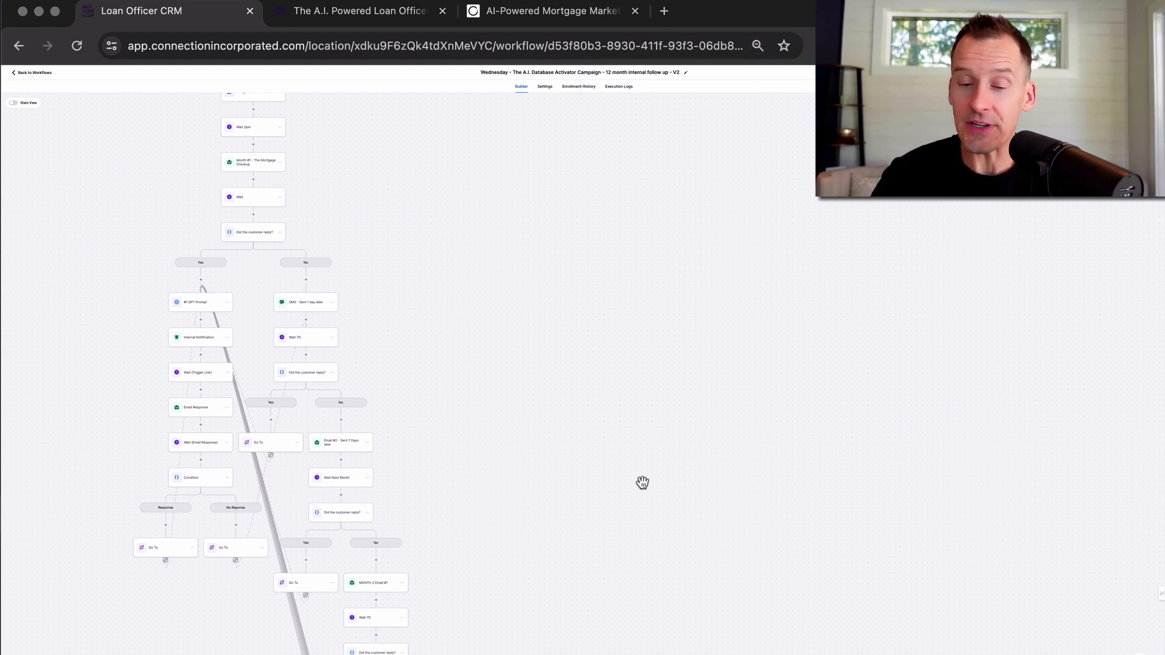
scroll(down, 3)
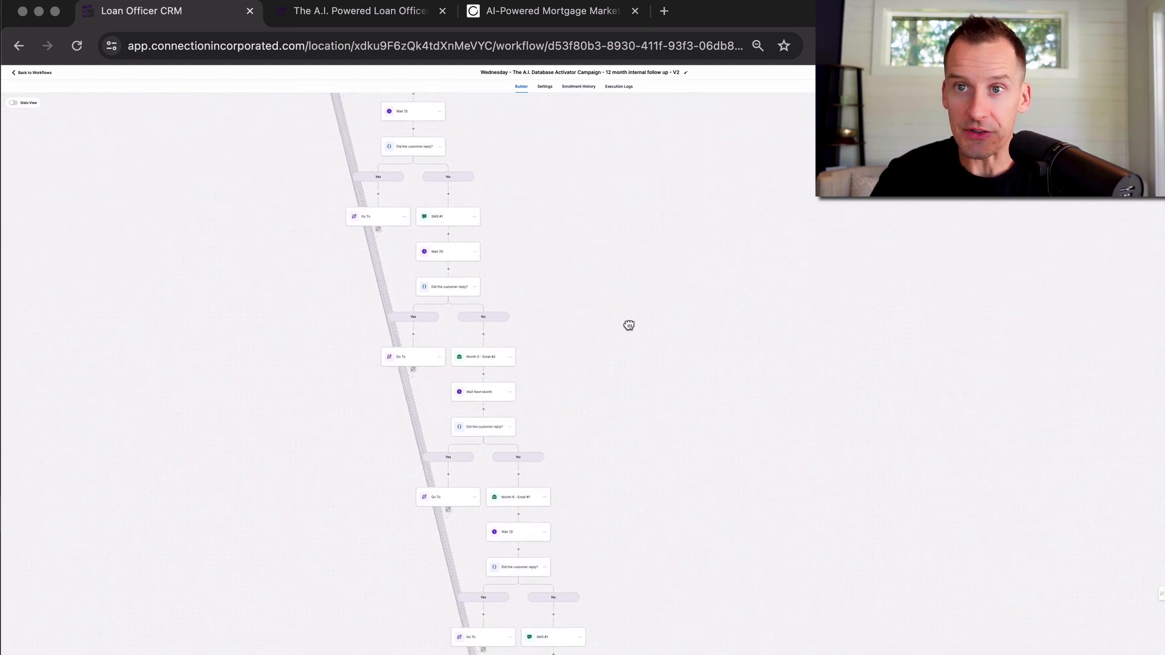
drag(630, 325, 682, 365)
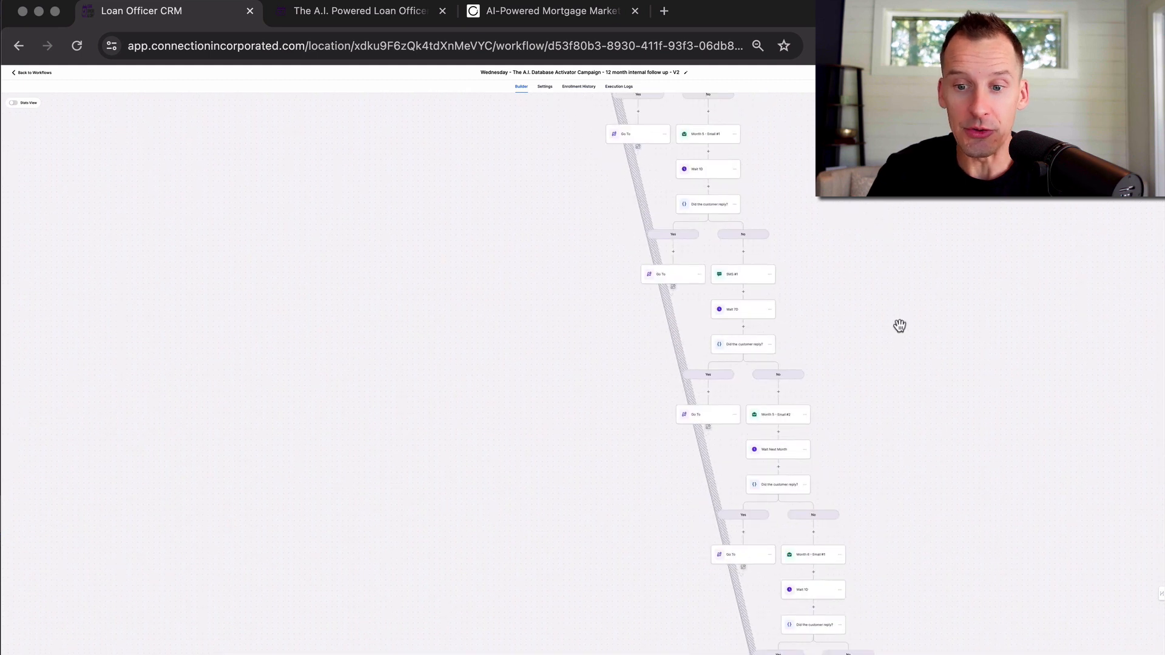
scroll(down, 3)
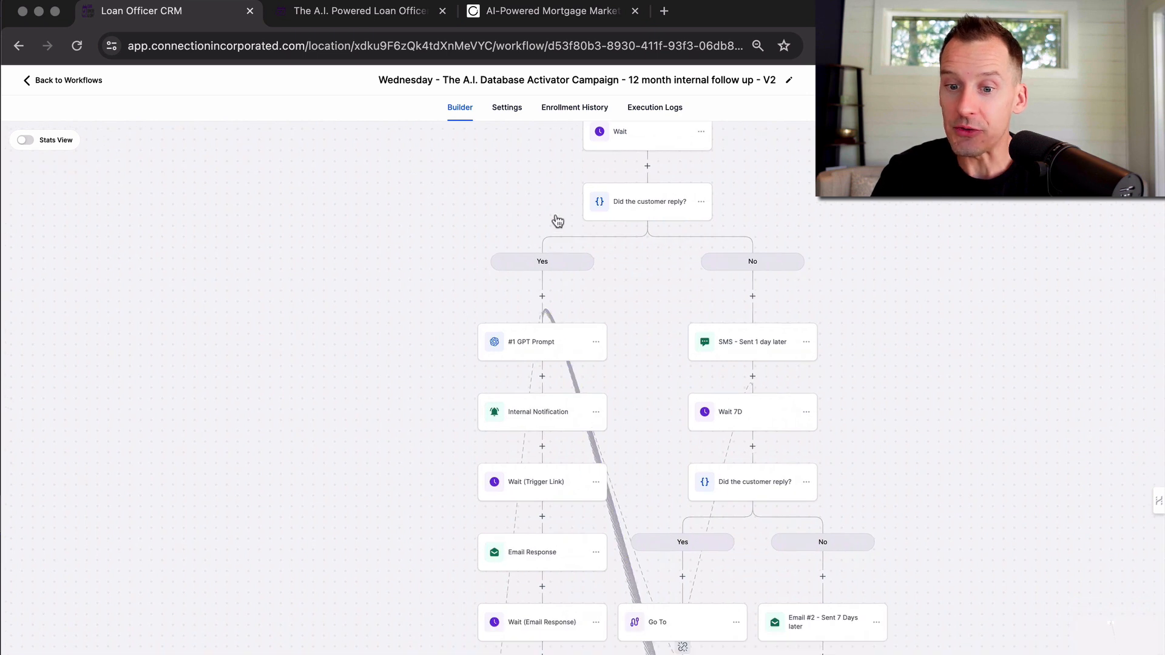
mouse_move(690, 214)
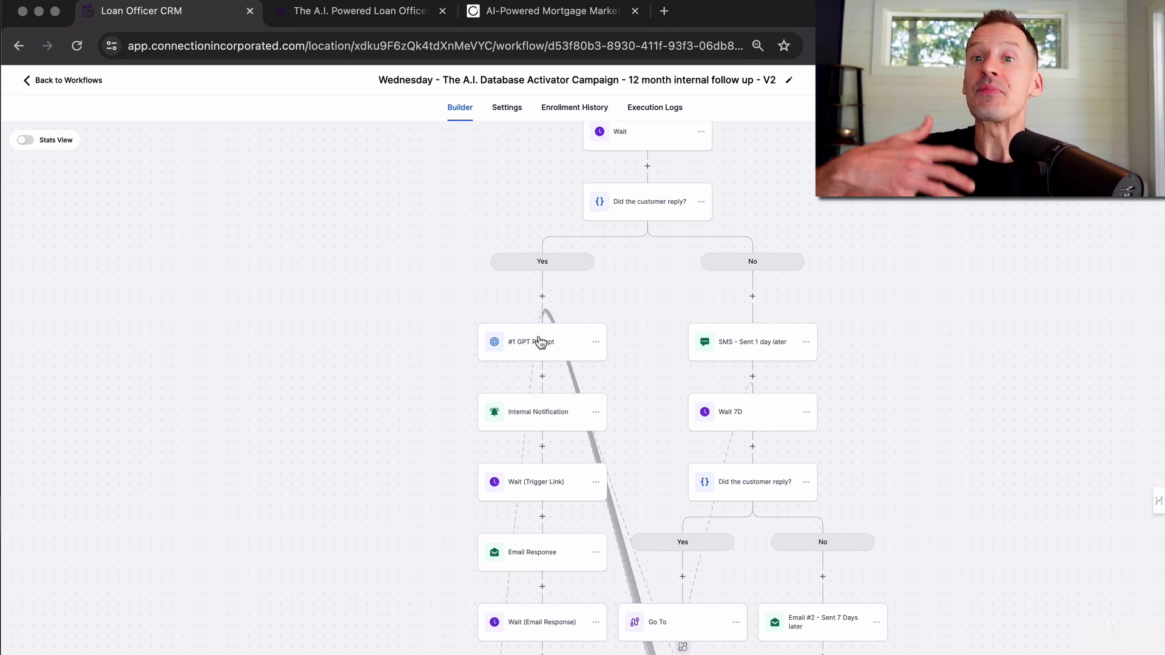
mouse_move(541, 369)
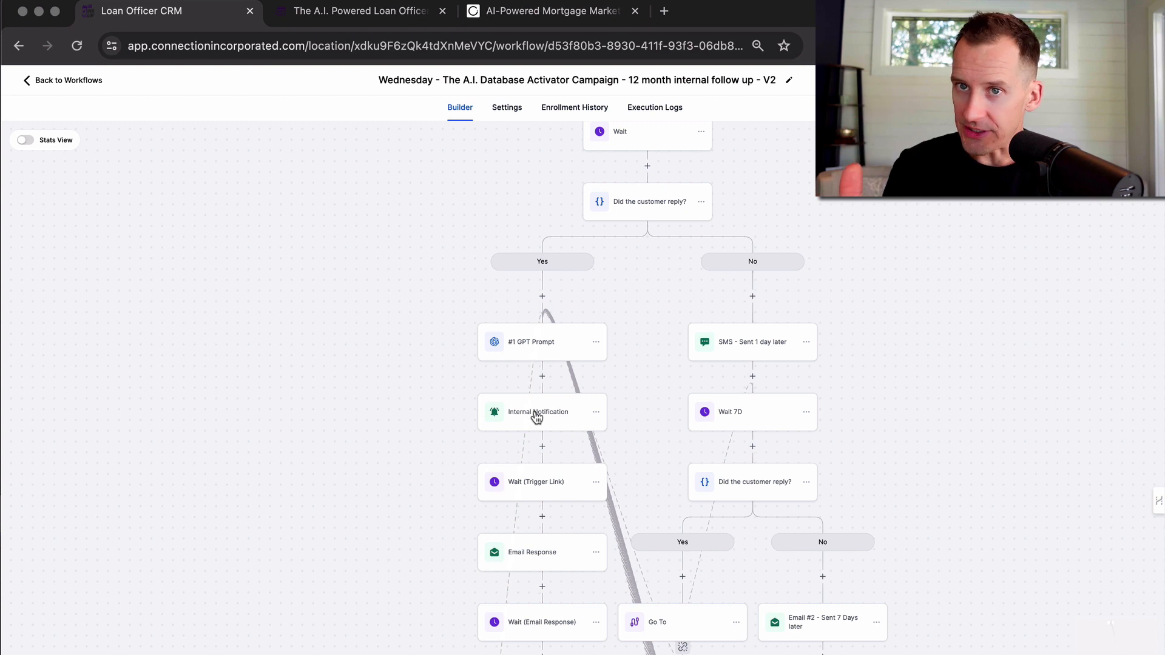
Review the Internal Notification email with ChatGPT's reply, then go to Qualified Partner Lists
click(542, 412)
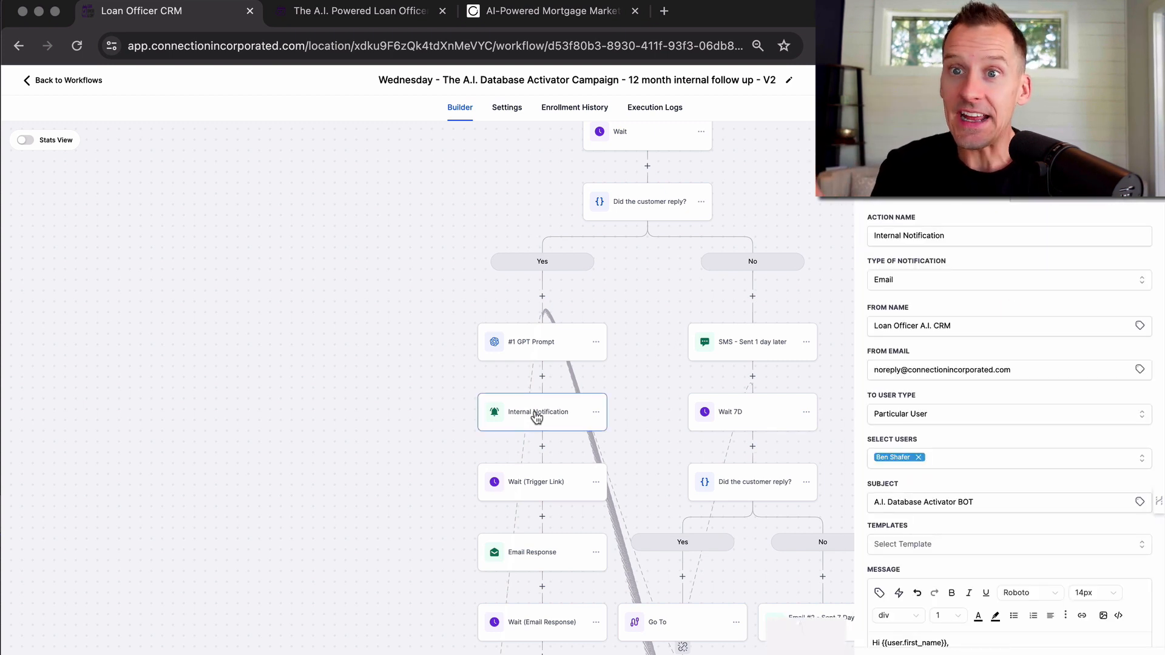
mouse_move(937, 491)
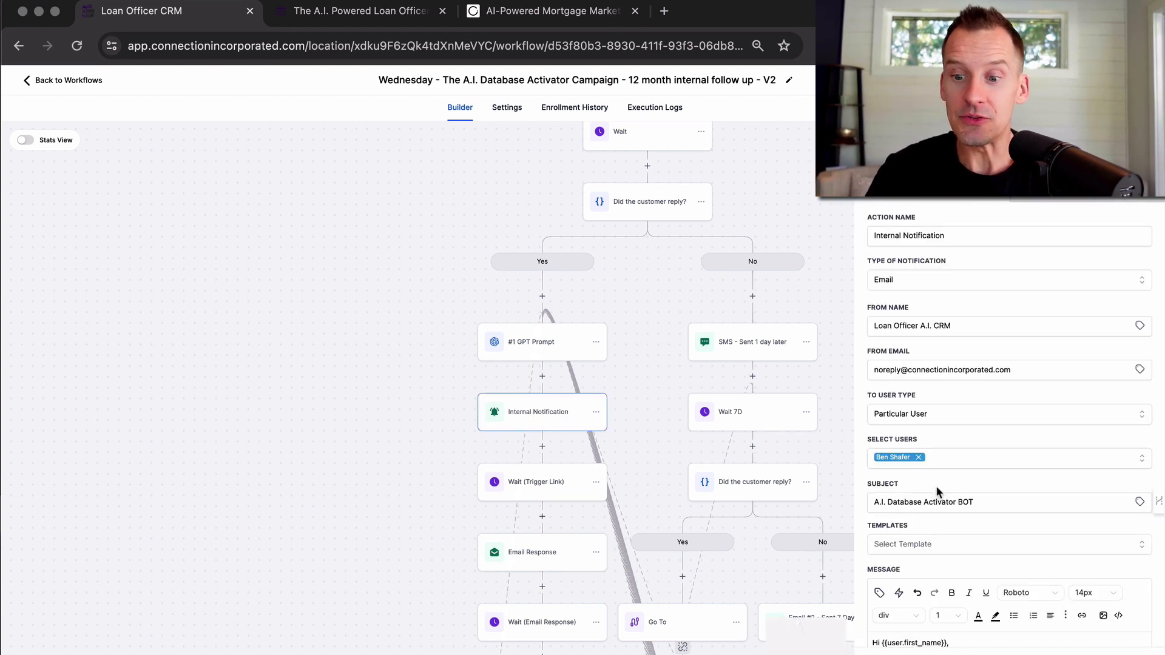
mouse_move(978, 484)
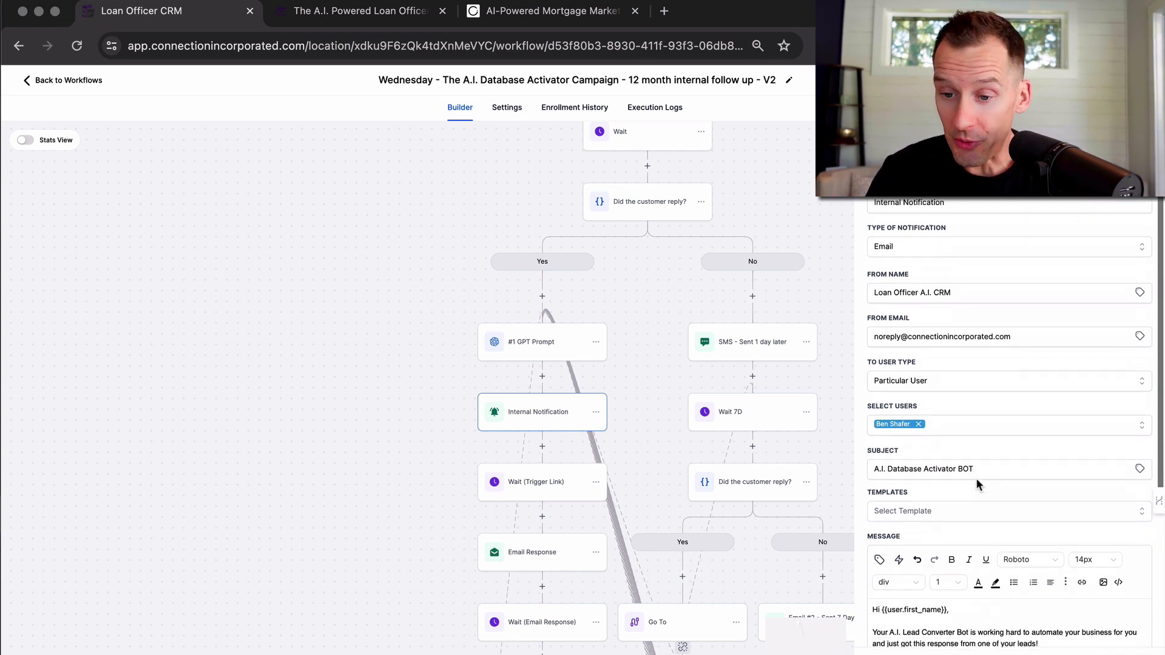
scroll(down, 3)
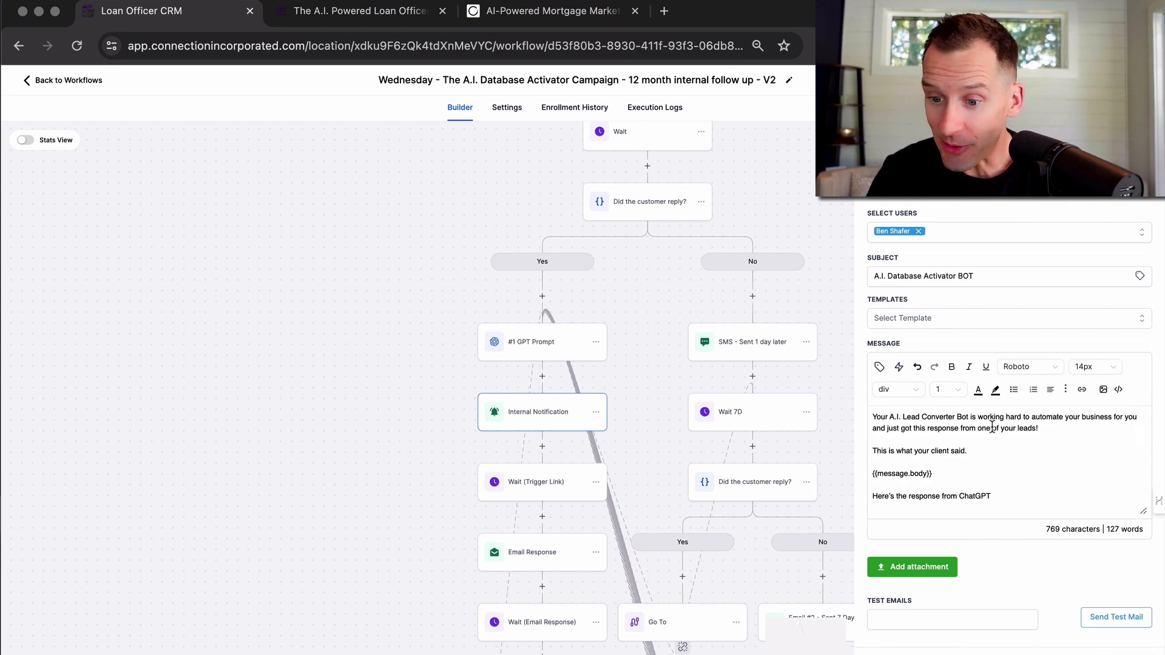
mouse_move(1028, 448)
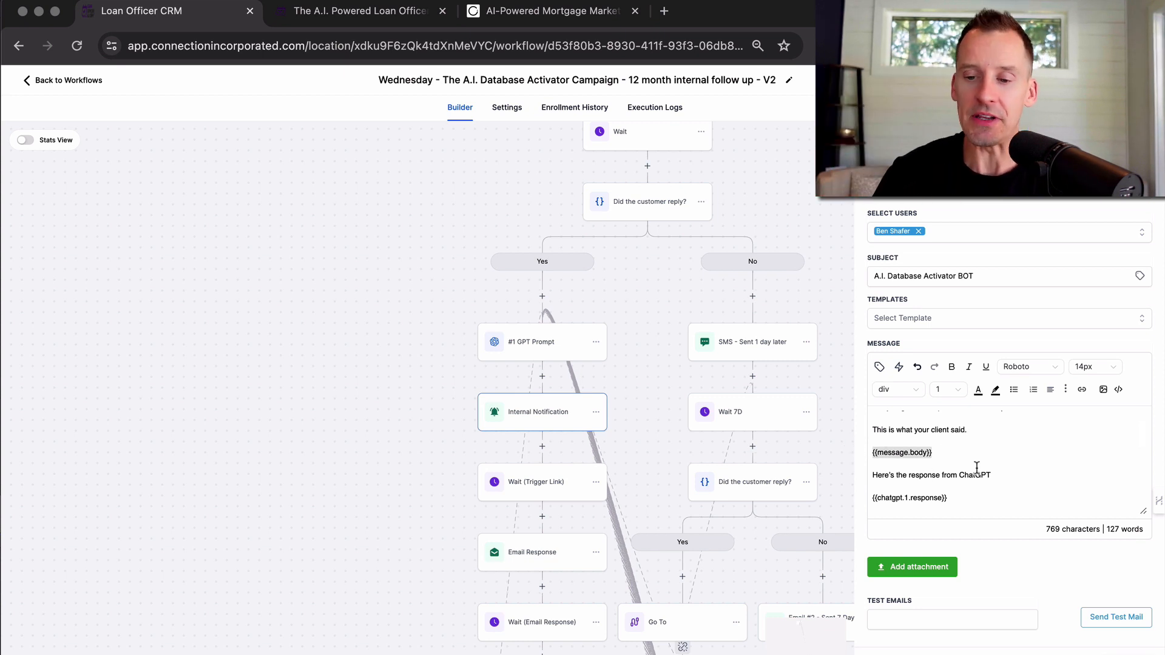
scroll(down, 3)
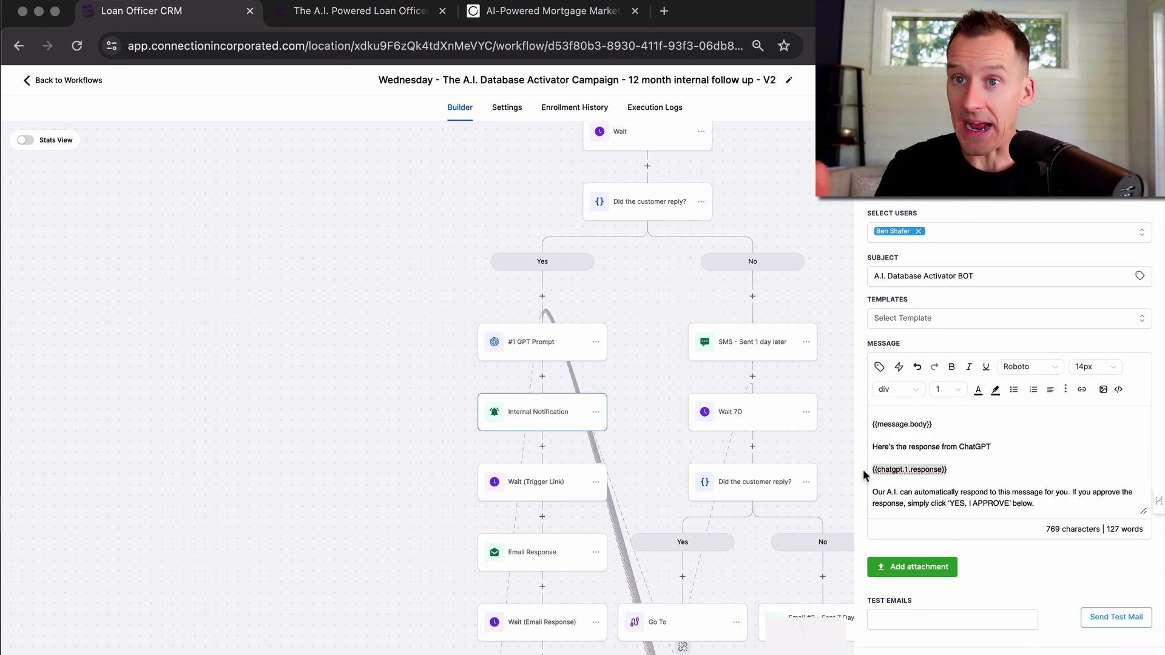
scroll(down, 3)
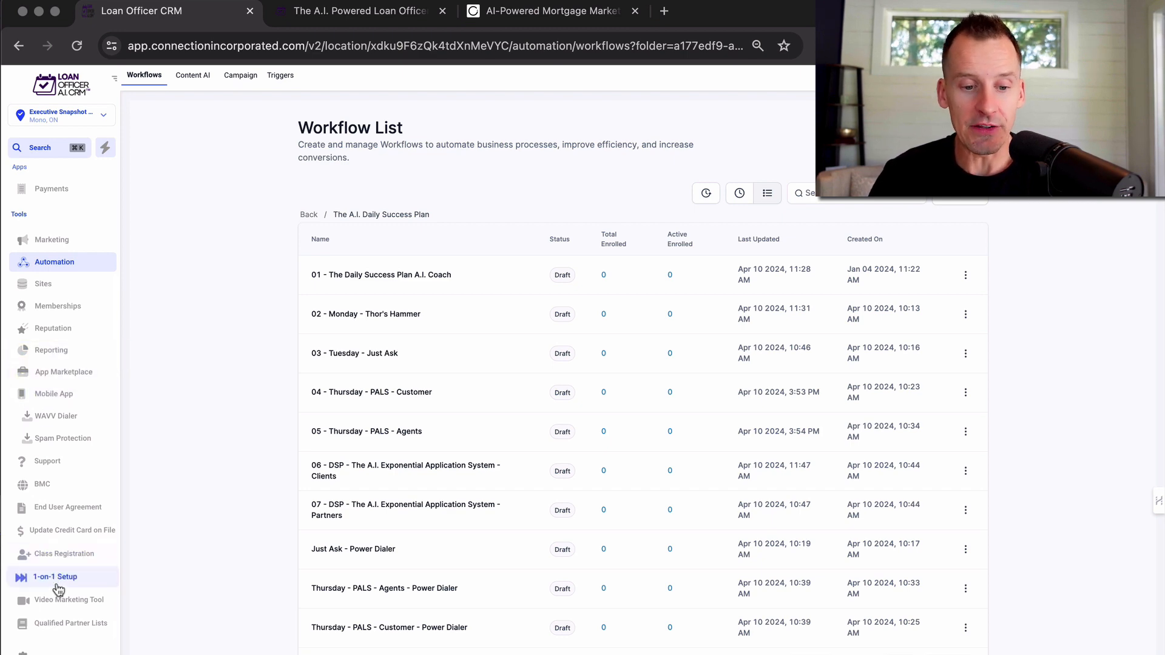
click(72, 623)
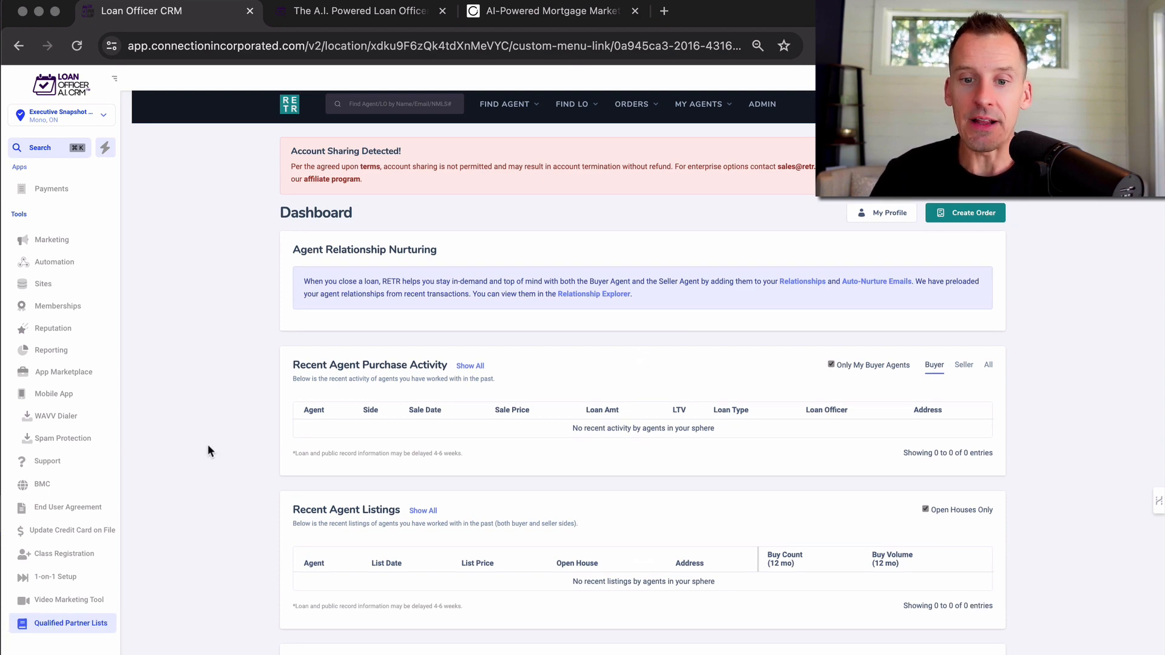
Search agents by sales area for Memphis, TN with 8+ buyer sides over the last 6 months and update results
click(505, 104)
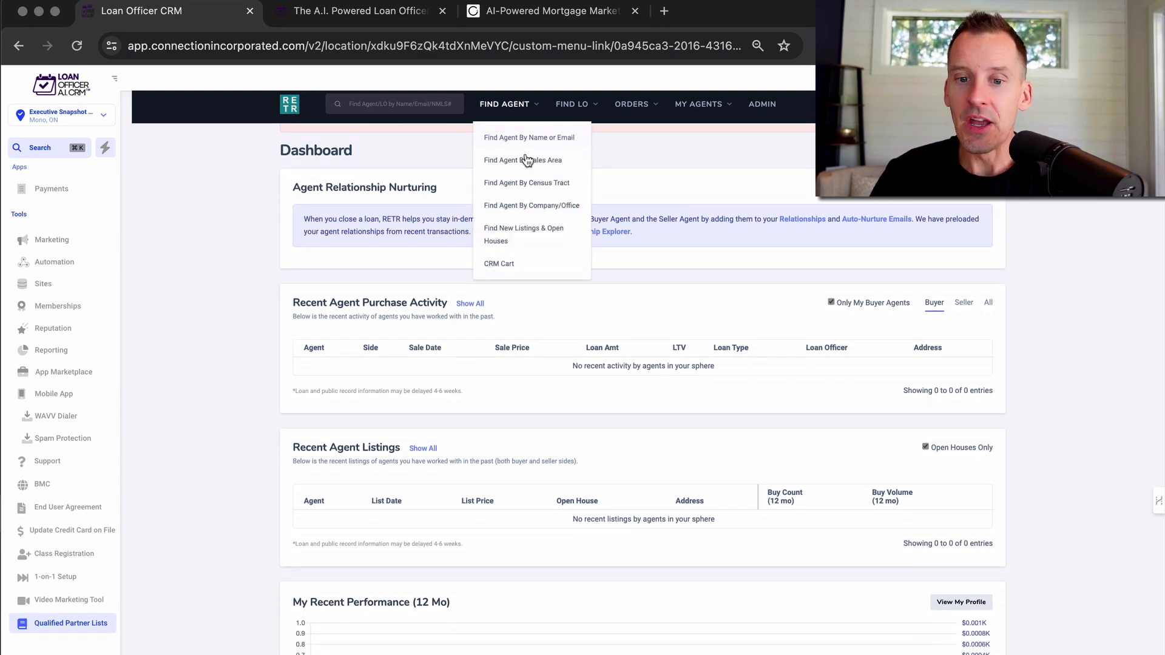
click(521, 160)
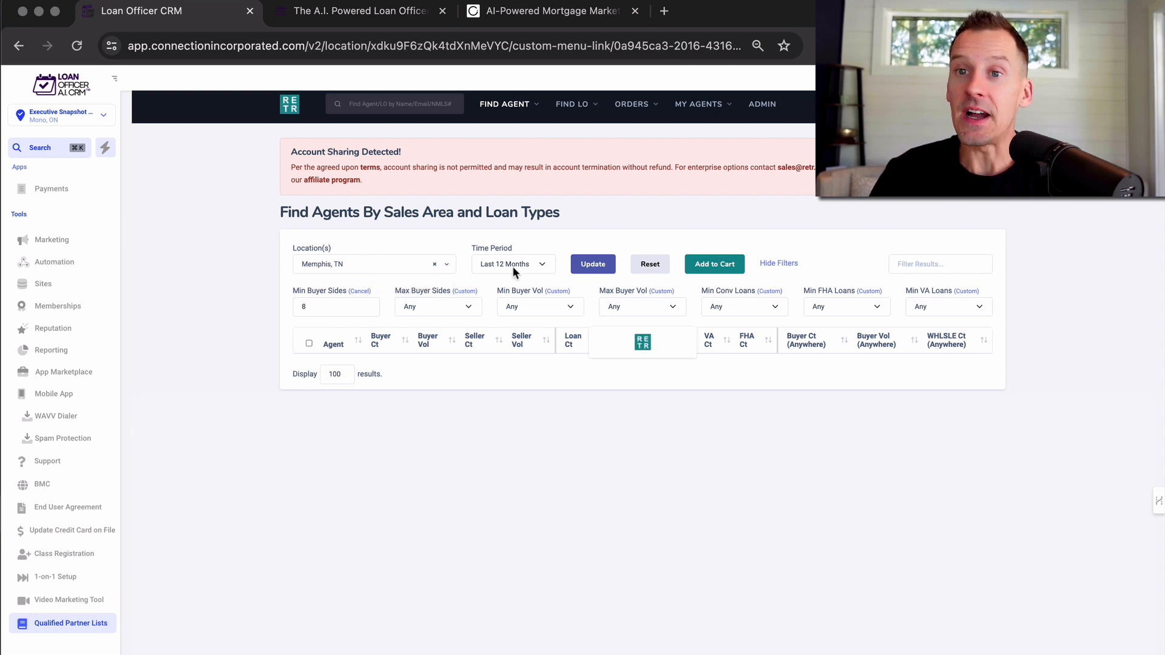
click(593, 263)
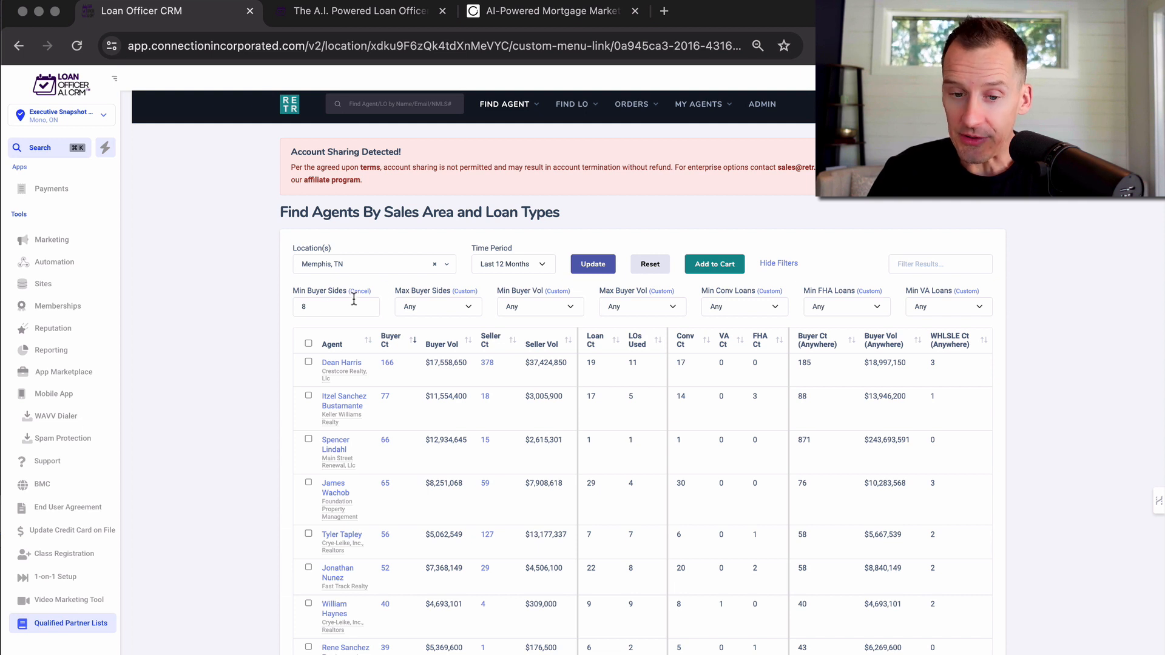
click(513, 263)
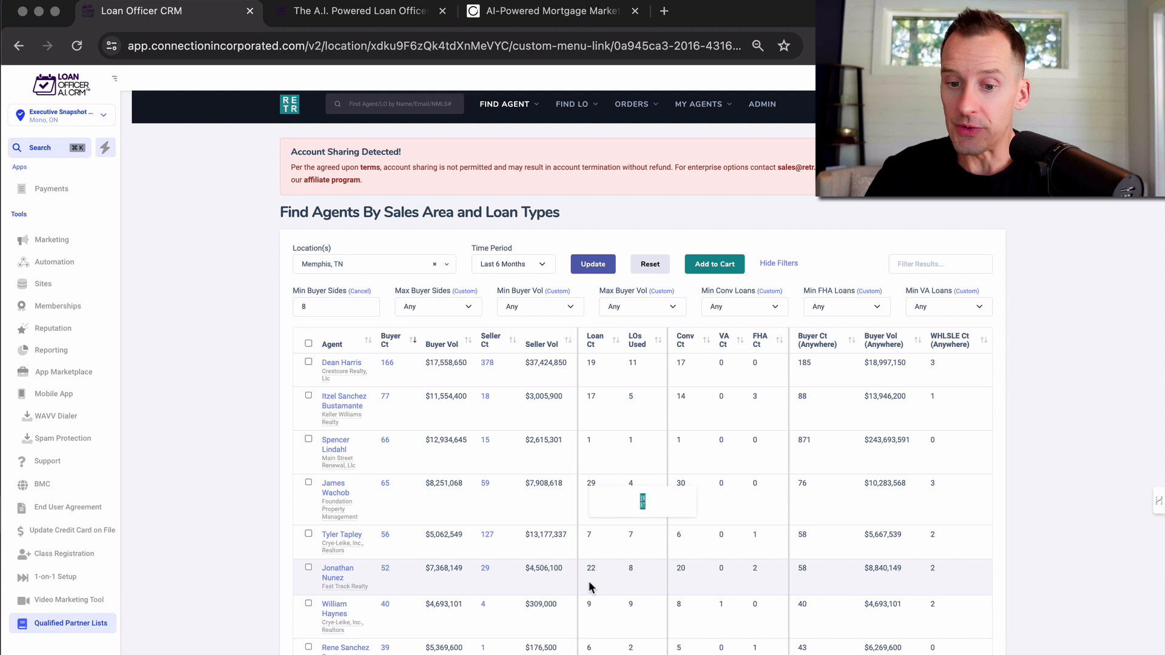
click(308, 342)
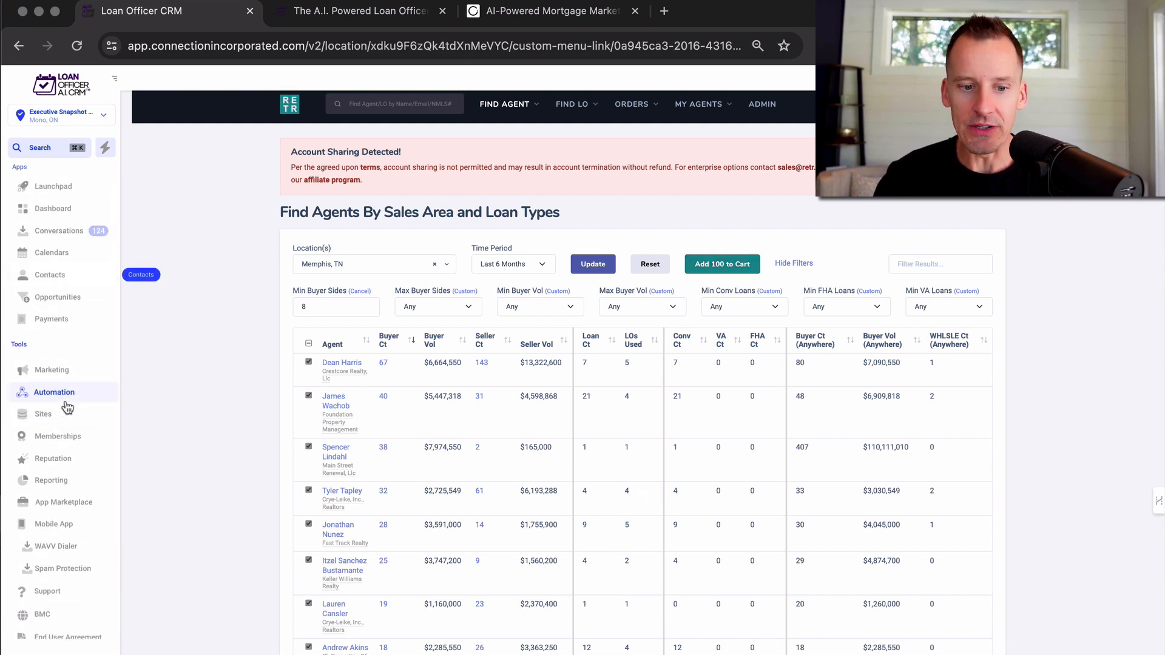
In Automation's AI - Inner Circle folder, show Recent workflows and search for 'rea'
click(55, 392)
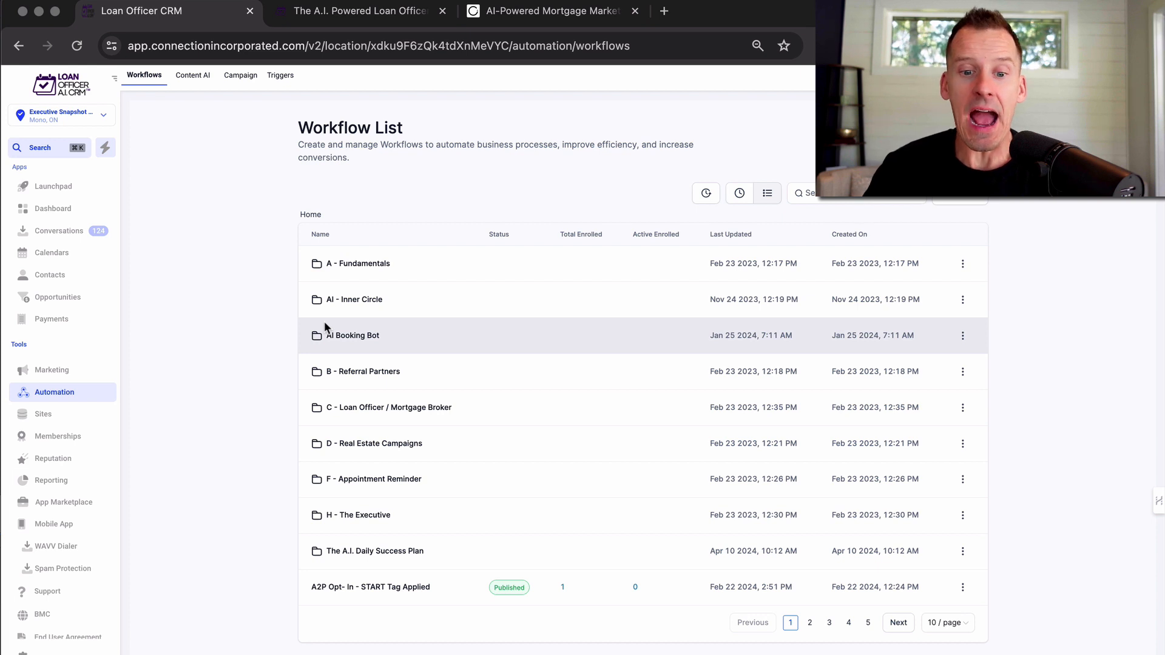
click(355, 299)
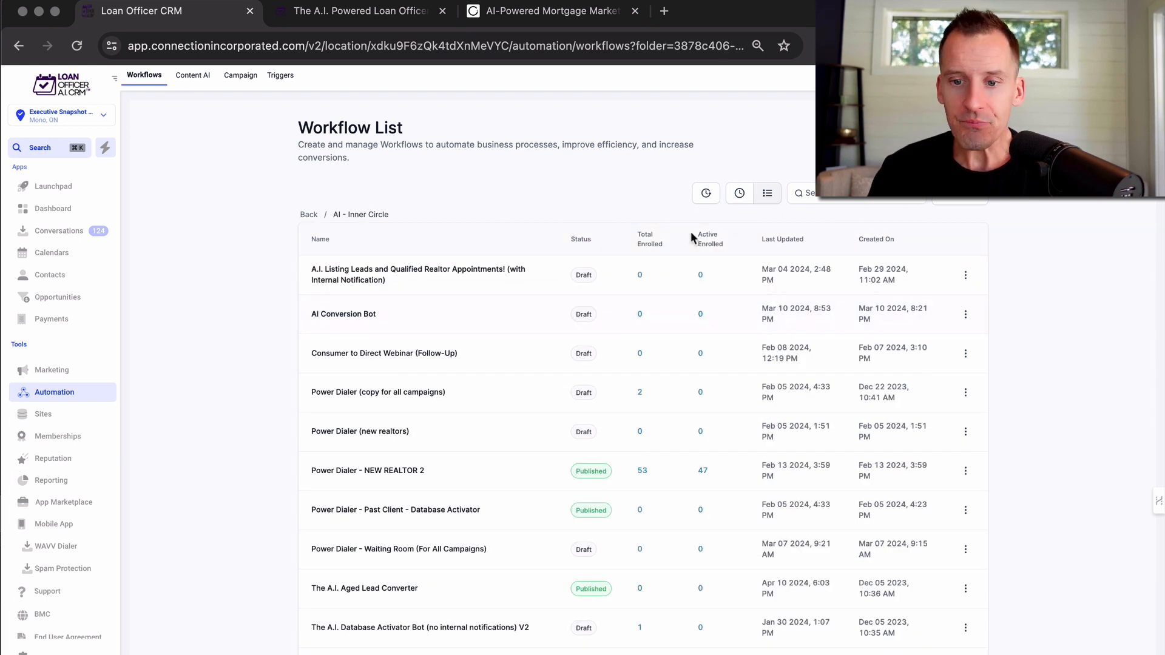
click(739, 193)
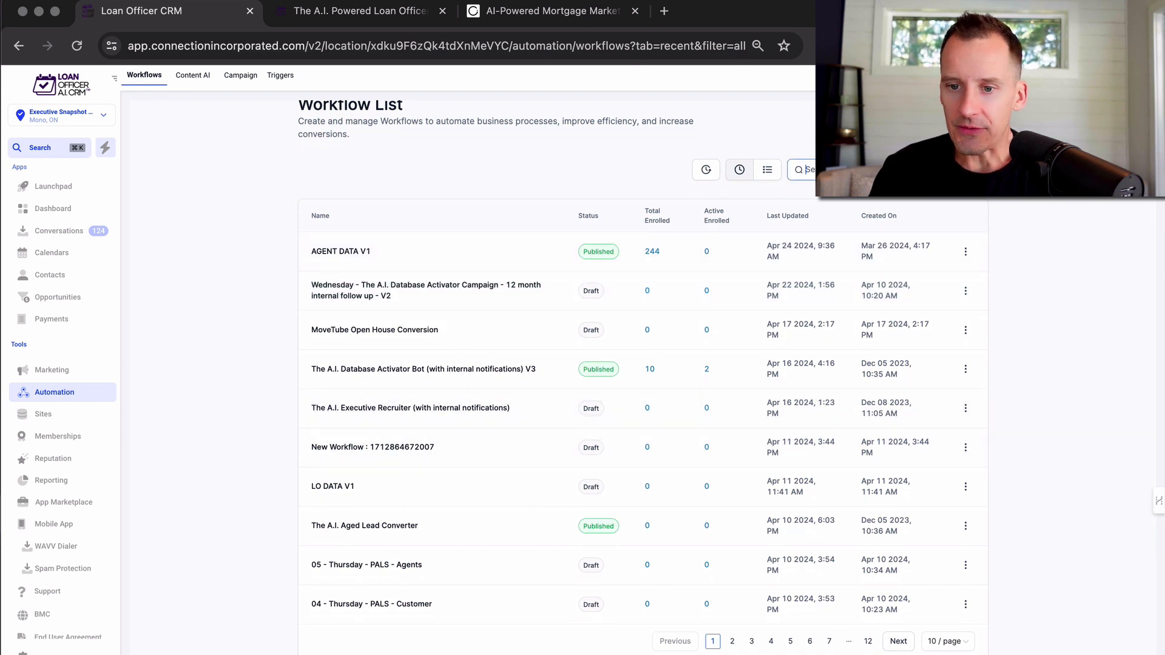
text(rea)
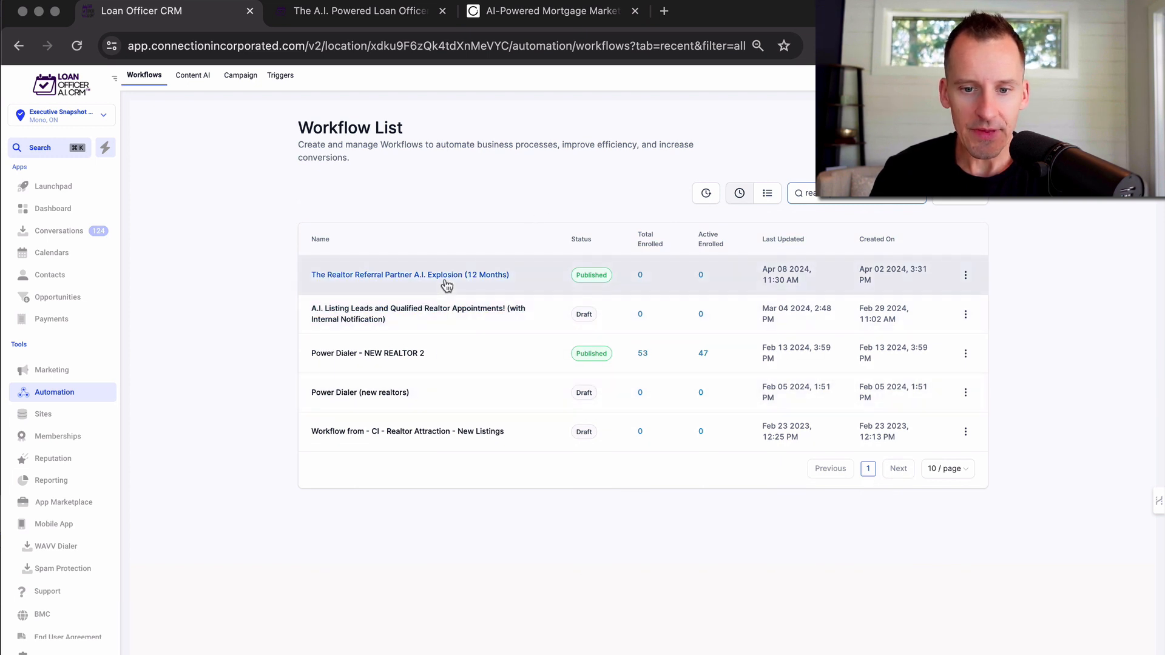
Load The Realtor Referral Partner A.I. Explosion (12 Months) workflow and scroll through its follow-up branches
click(409, 274)
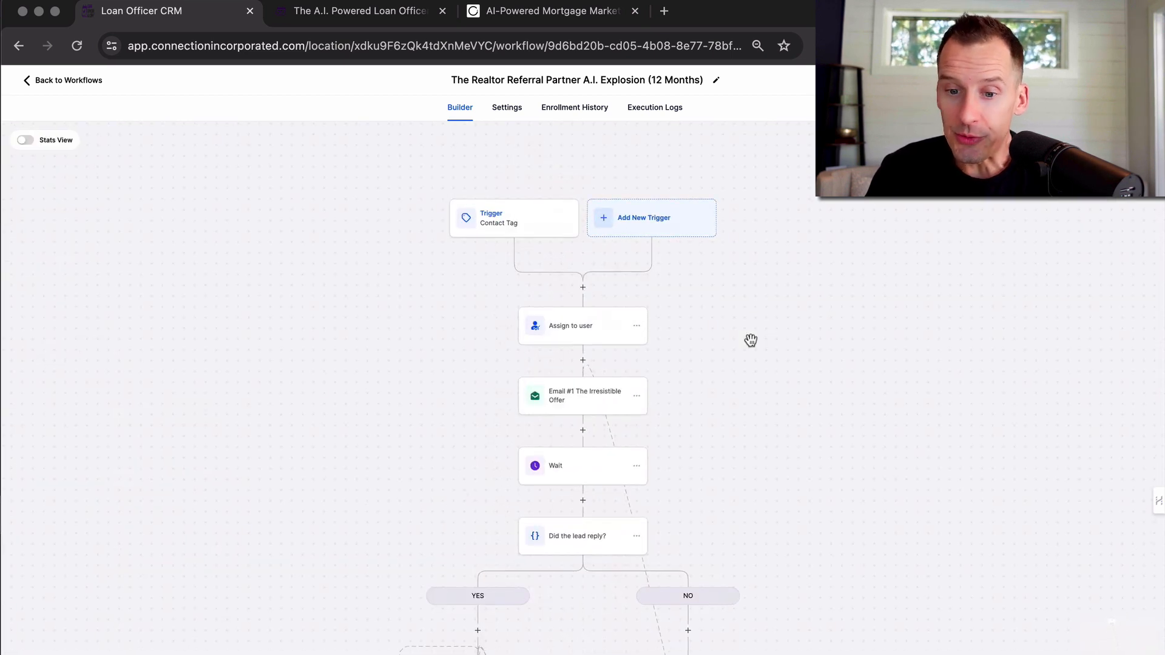
scroll(down, 3)
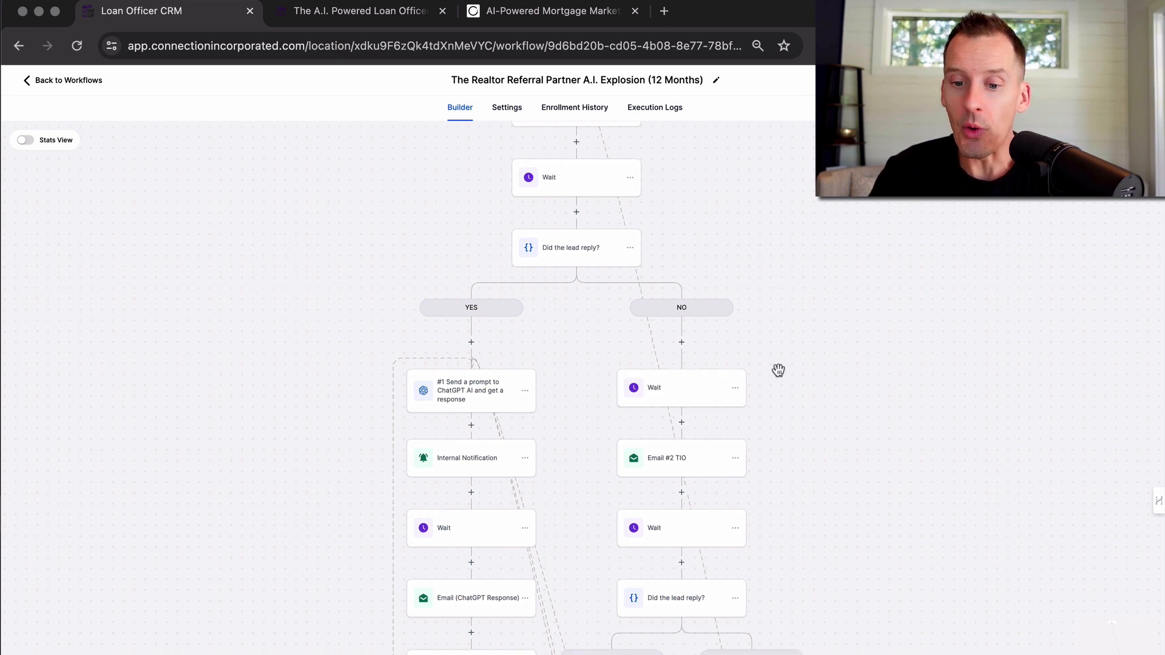
scroll(down, 3)
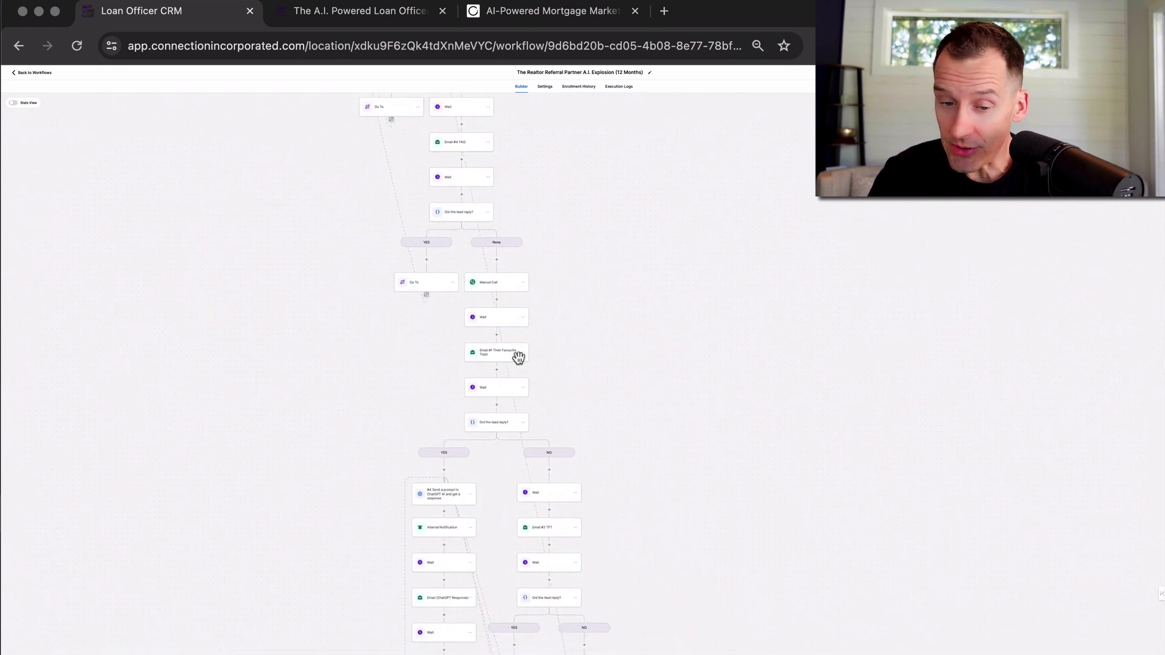
scroll(down, 3)
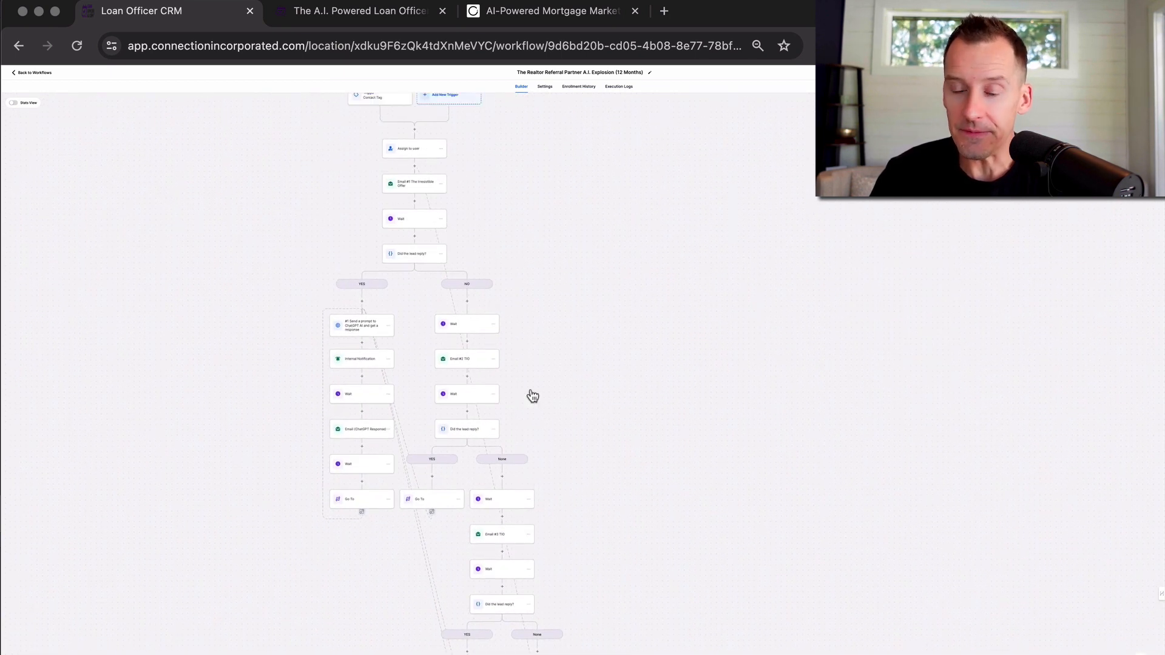
View the #1 ChatGPT prompt node at 100% zoom, then the Internal Notification email's approval message
click(362, 326)
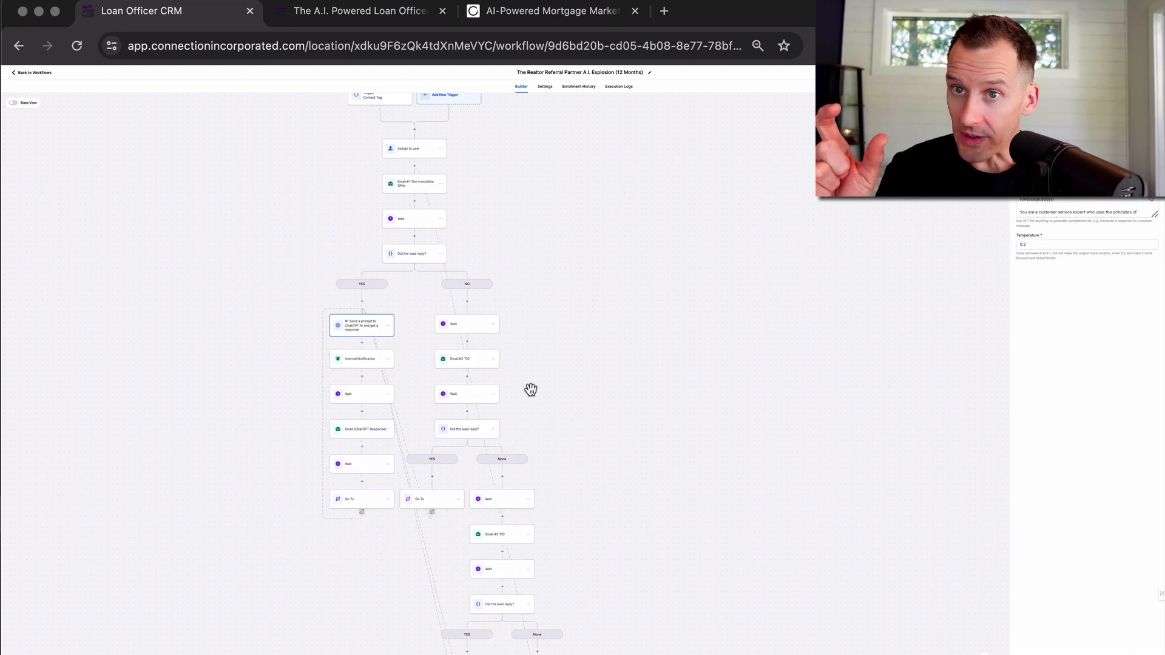
click(758, 45)
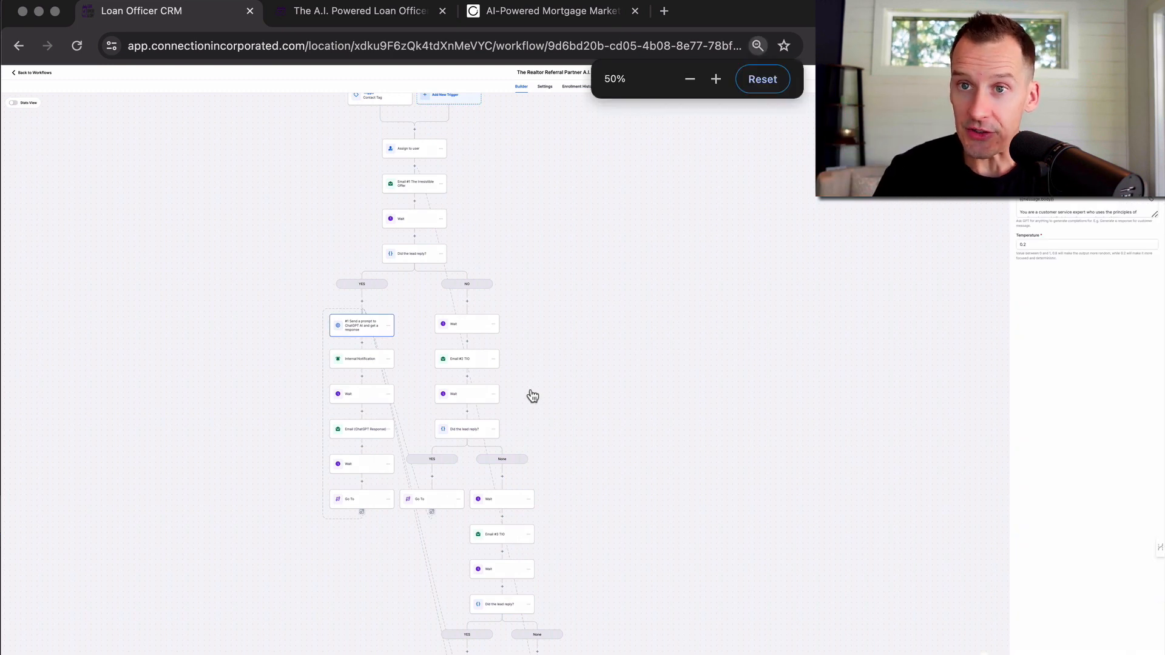
click(716, 78)
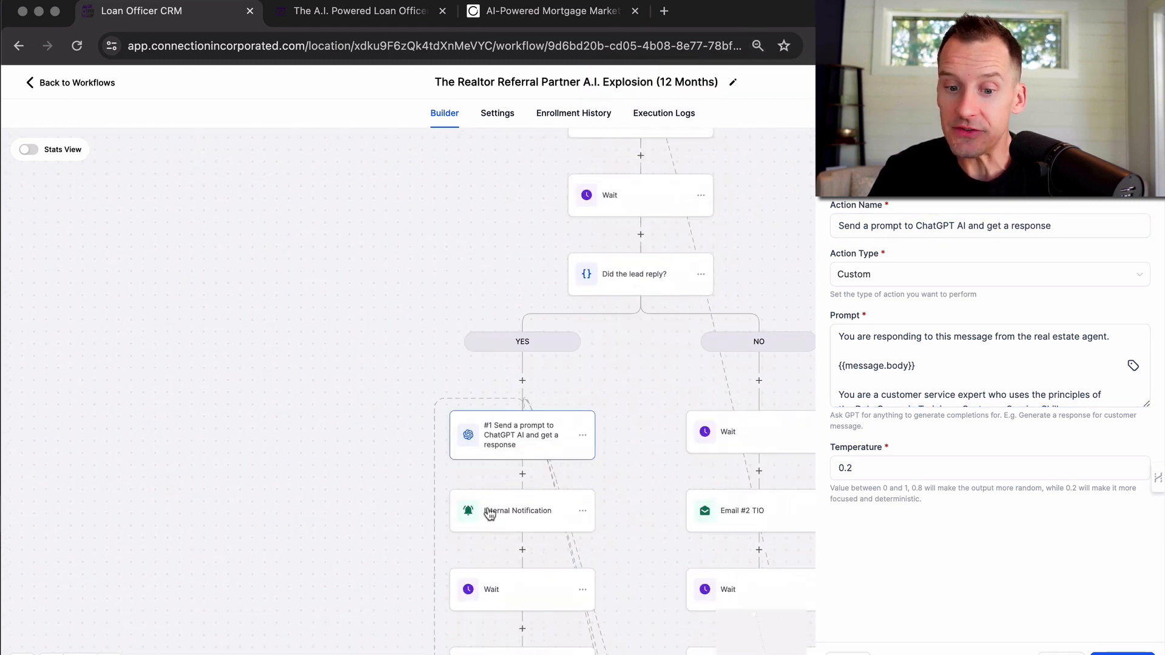
click(522, 511)
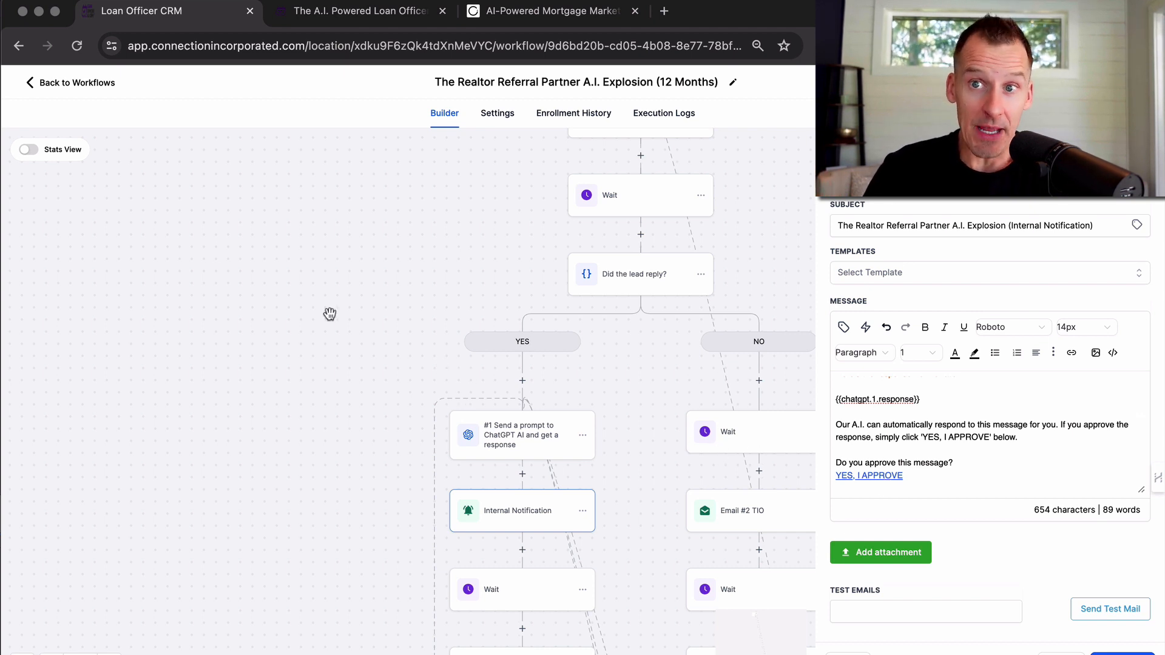
Leave the realtor workflow for the workflow list and move on to the Contacts smart list
click(76, 82)
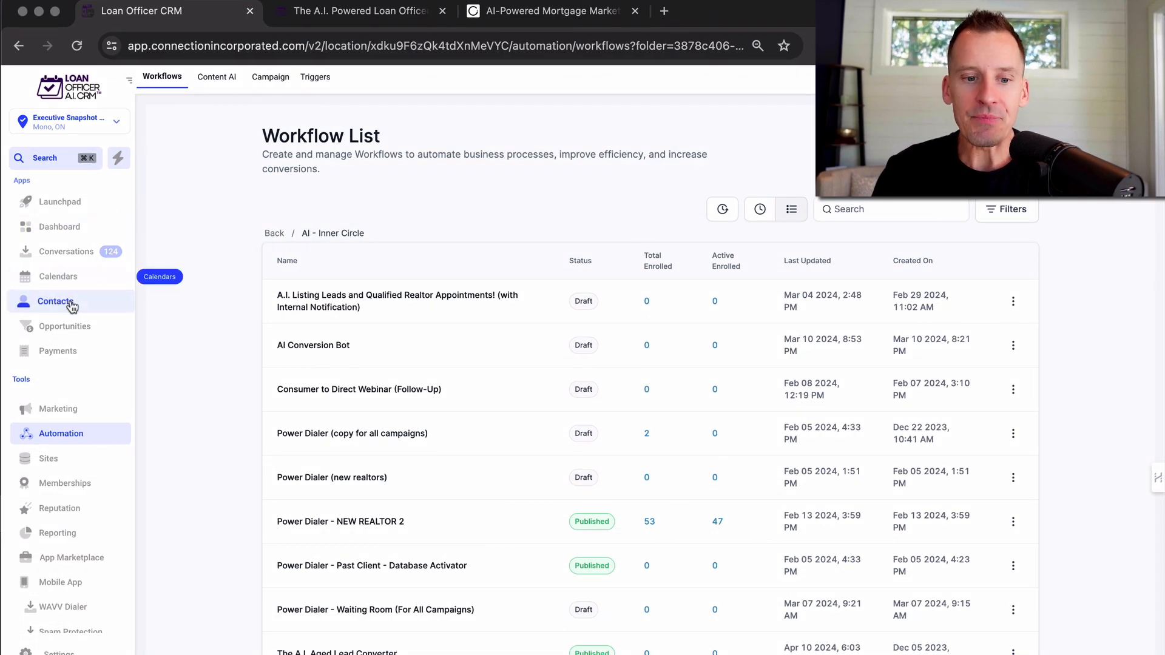
click(55, 301)
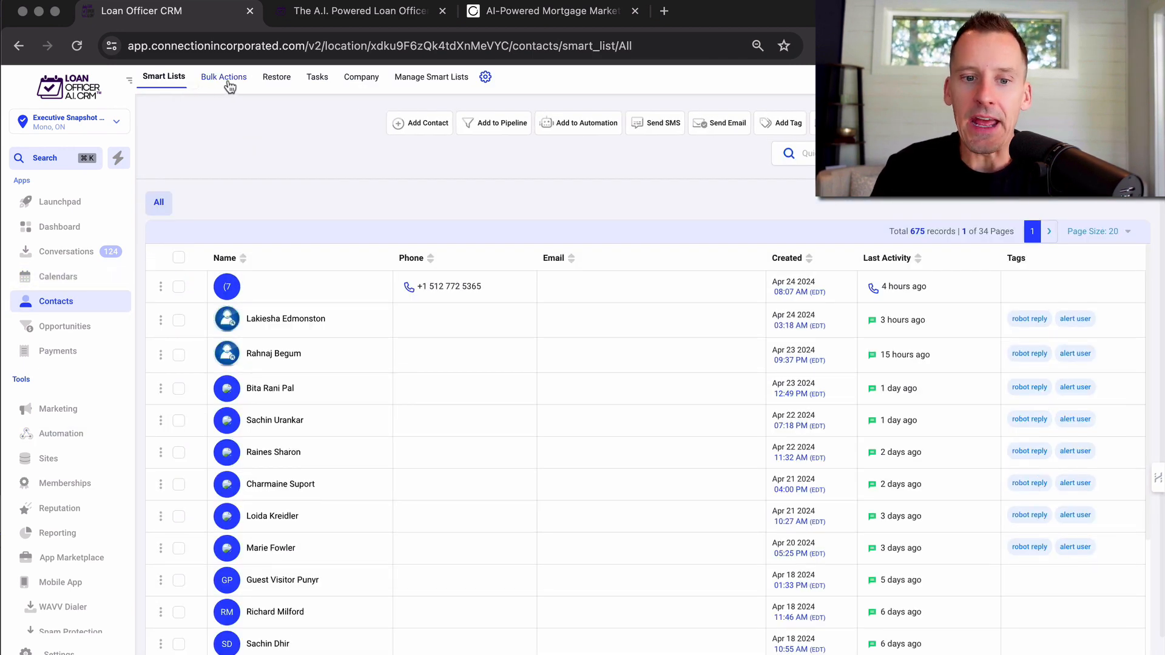
Show the Bulk Actions history with the completed 'test tag add' Bulk Tag Add job
click(224, 77)
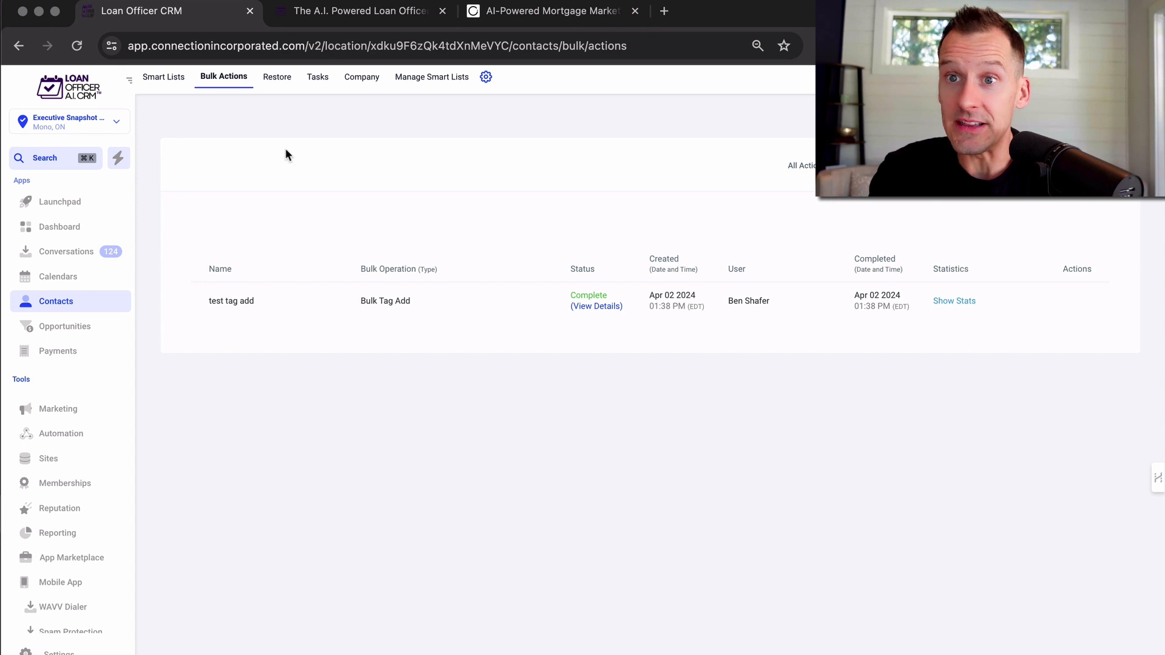
mouse_move(329, 148)
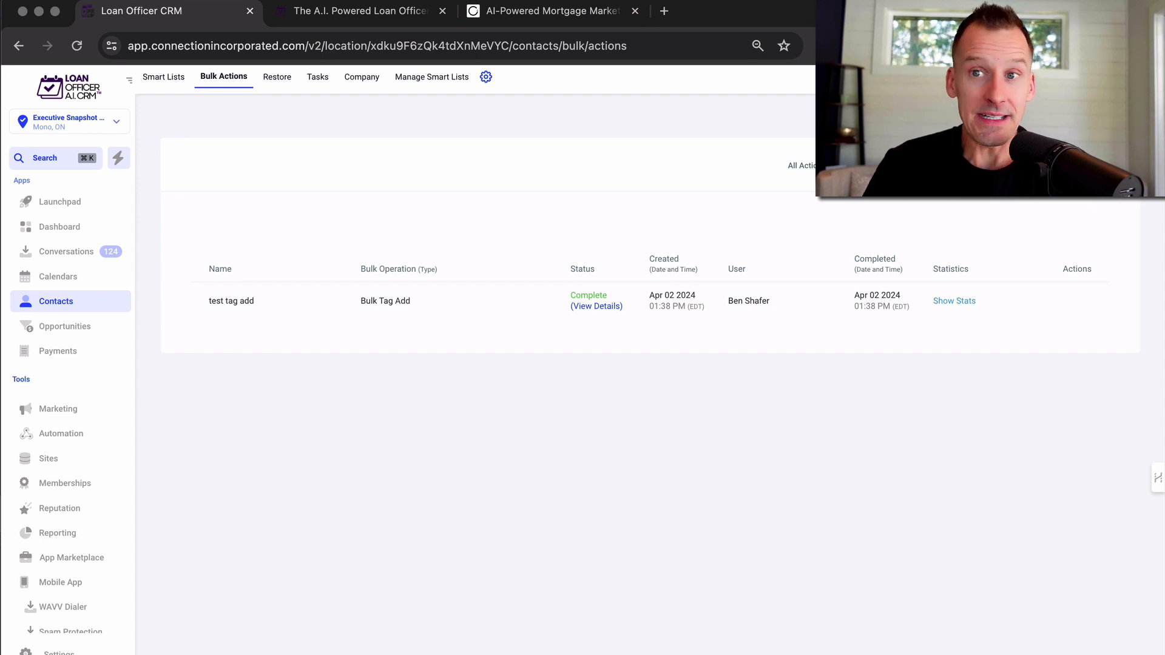
mouse_move(551, 492)
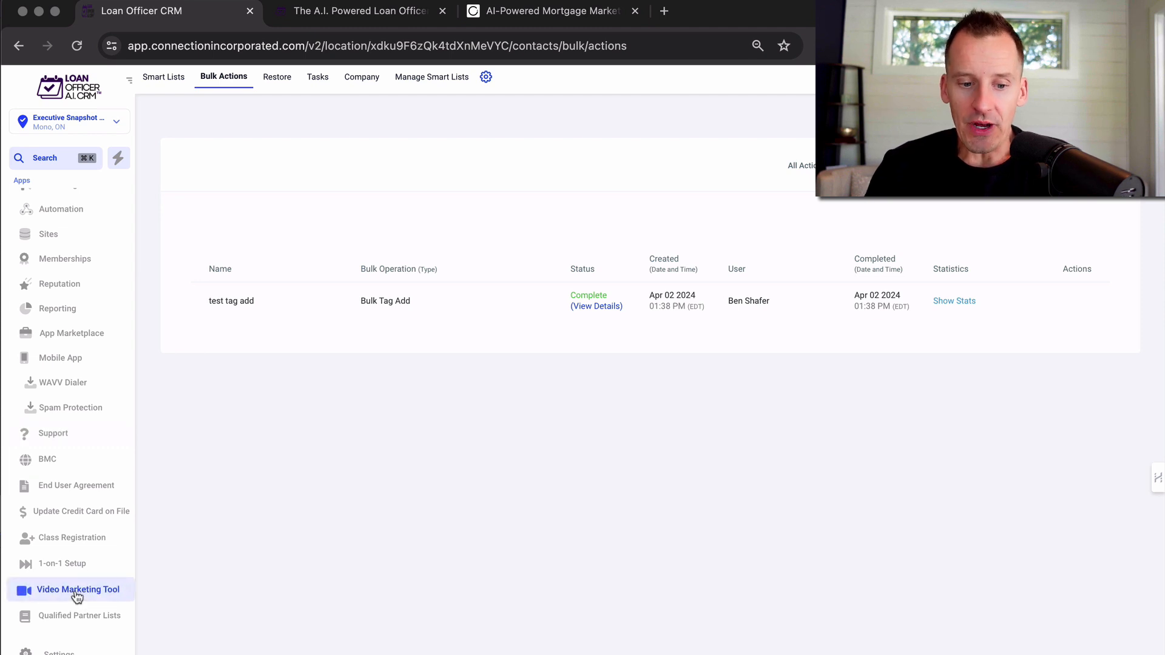
Play and then stop the published Pre-Approval Update video in the Video Marketing Tool library
click(78, 590)
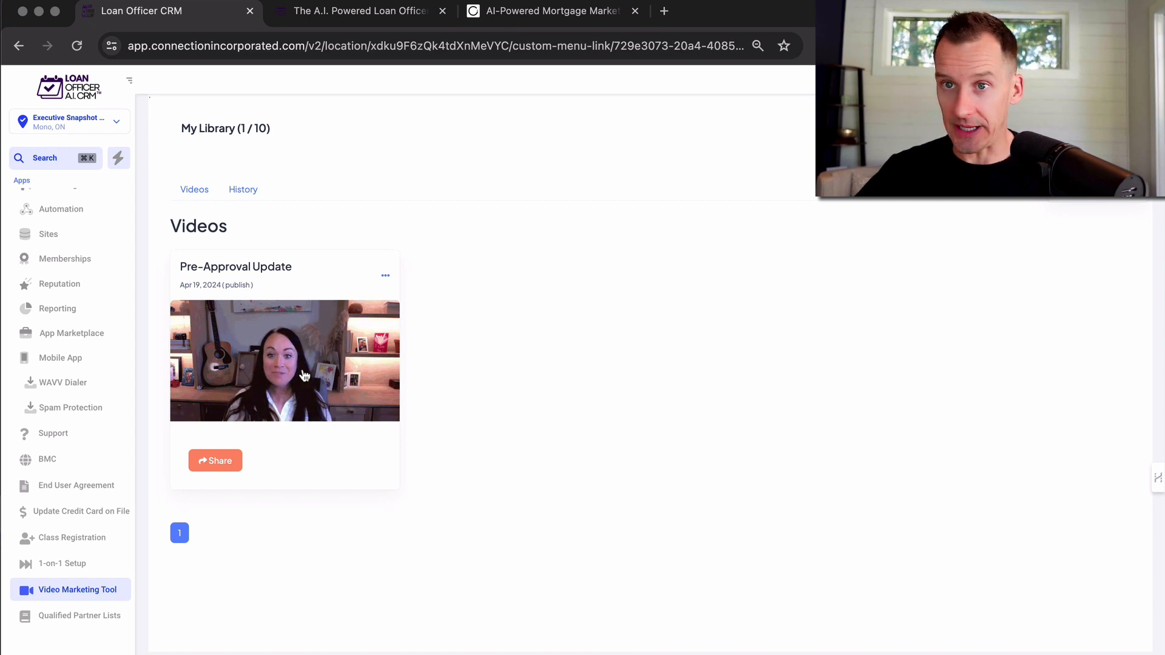
click(284, 360)
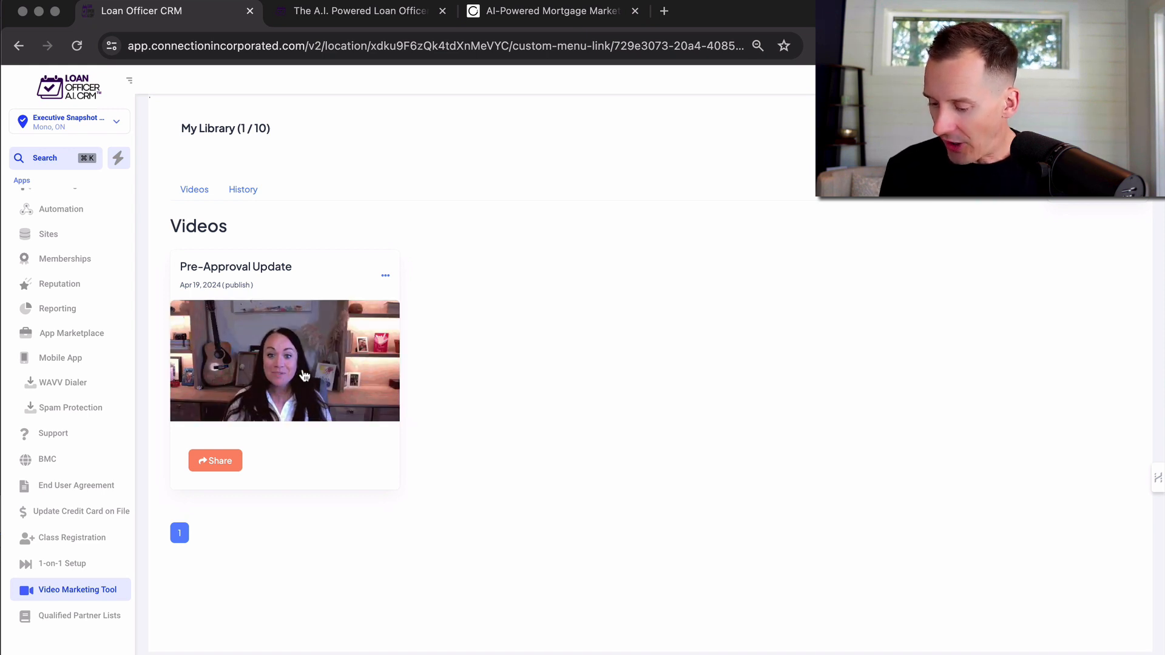
click(553, 11)
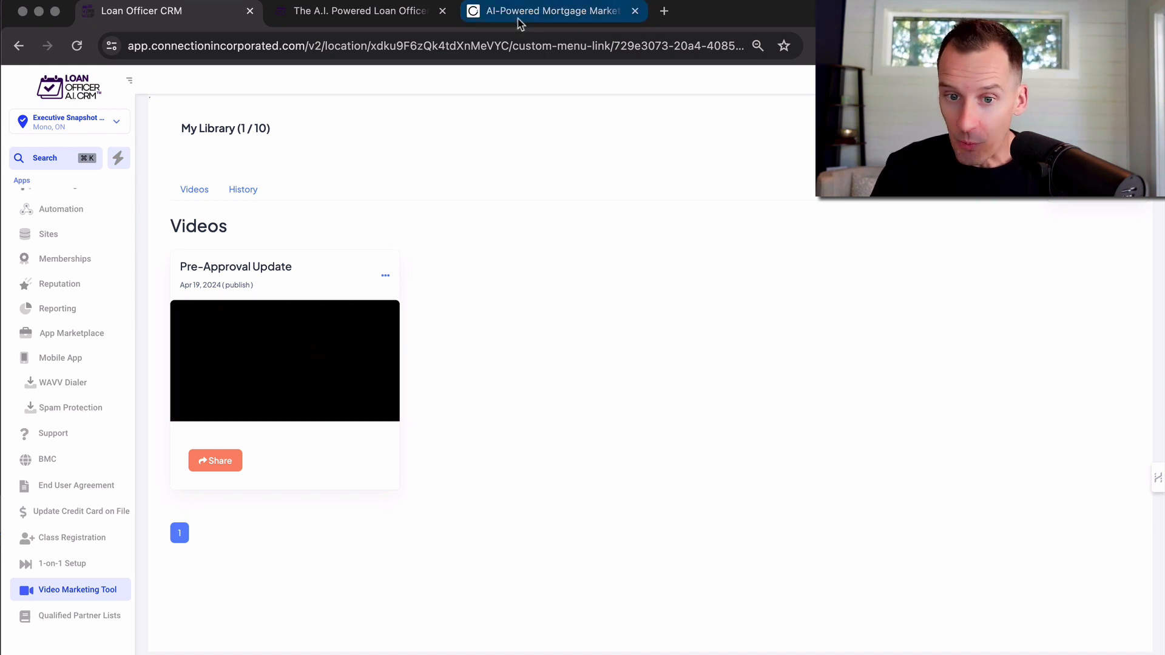
click(550, 11)
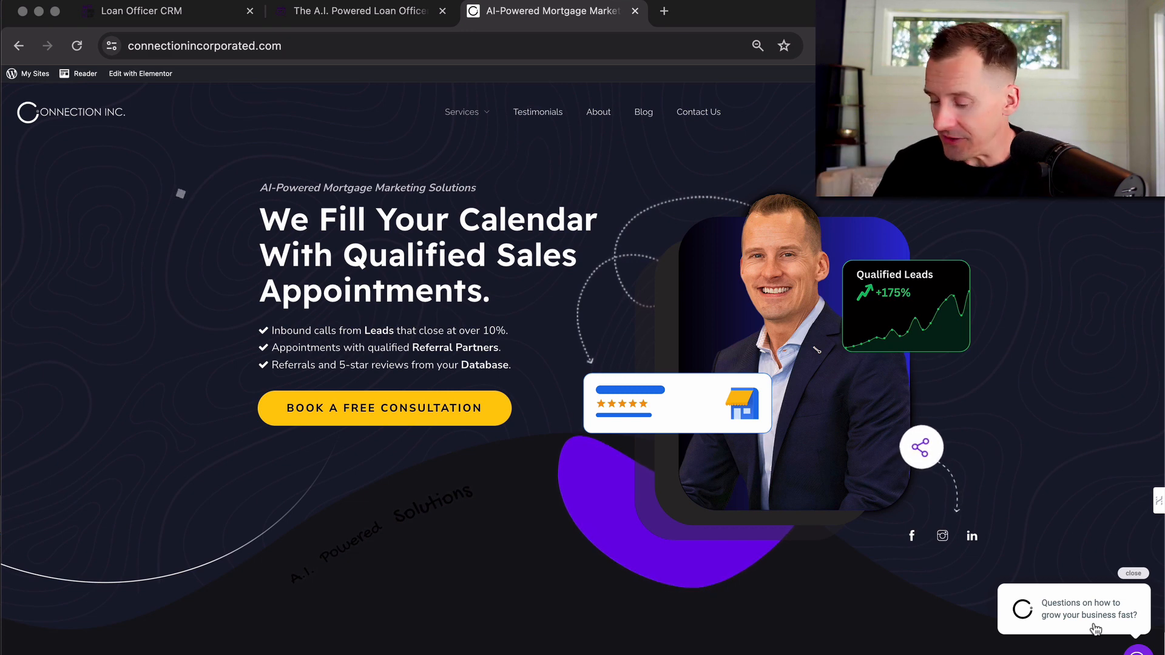
mouse_move(575, 335)
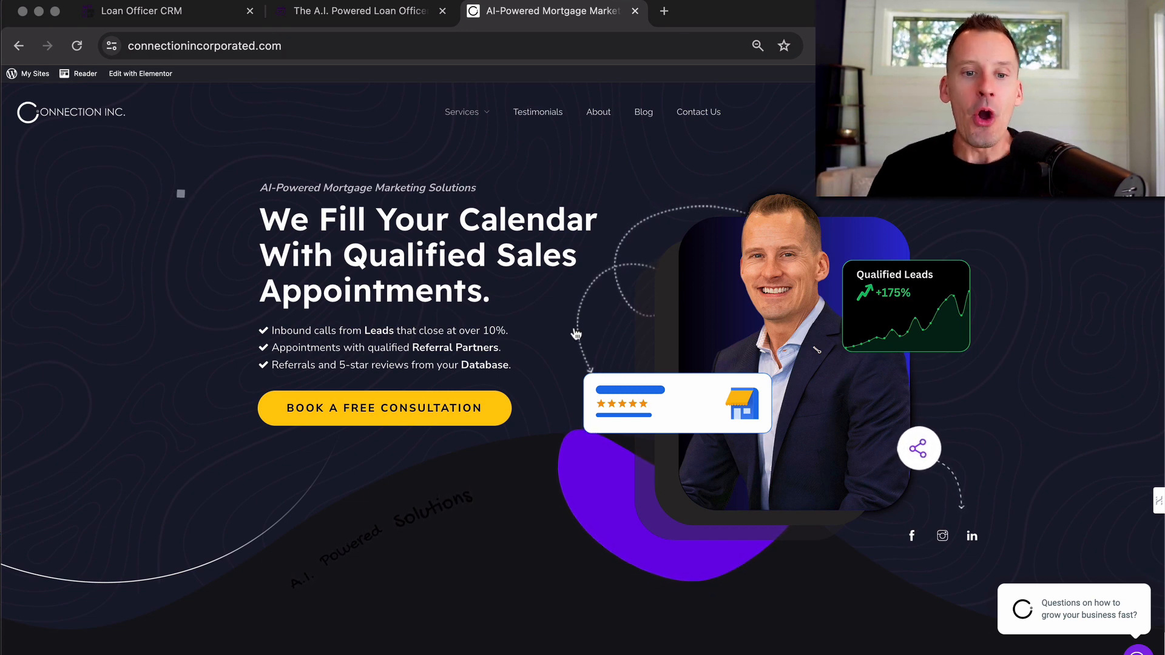
click(141, 11)
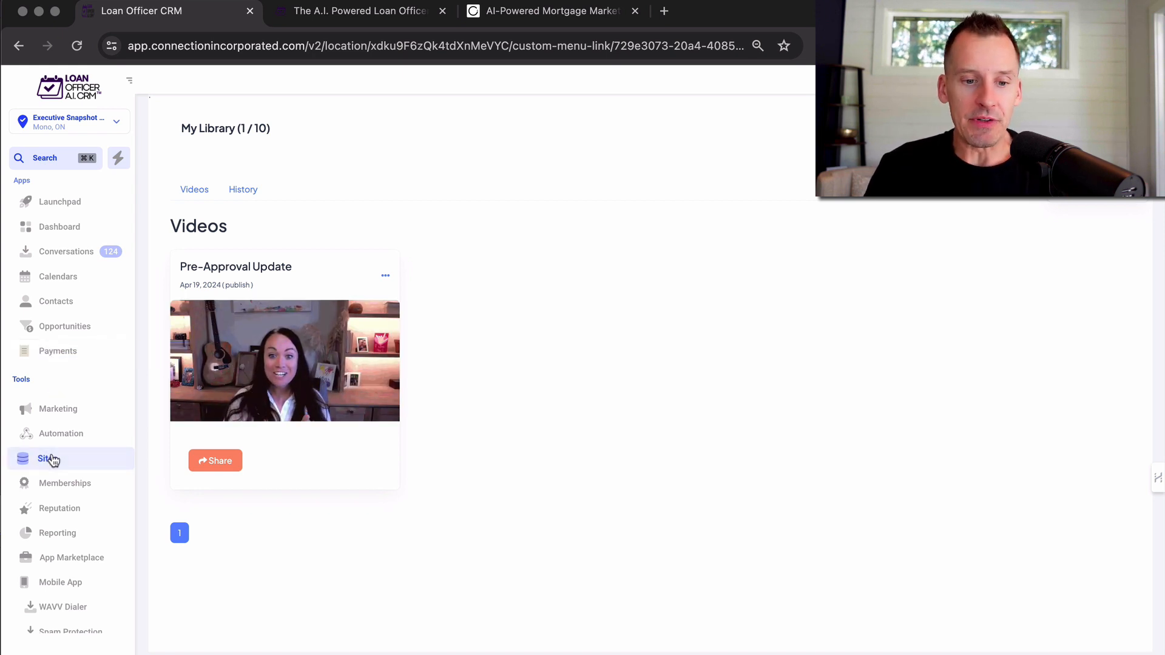
Browse the Funnels list under Sites, then head to the Class Registration page
click(47, 459)
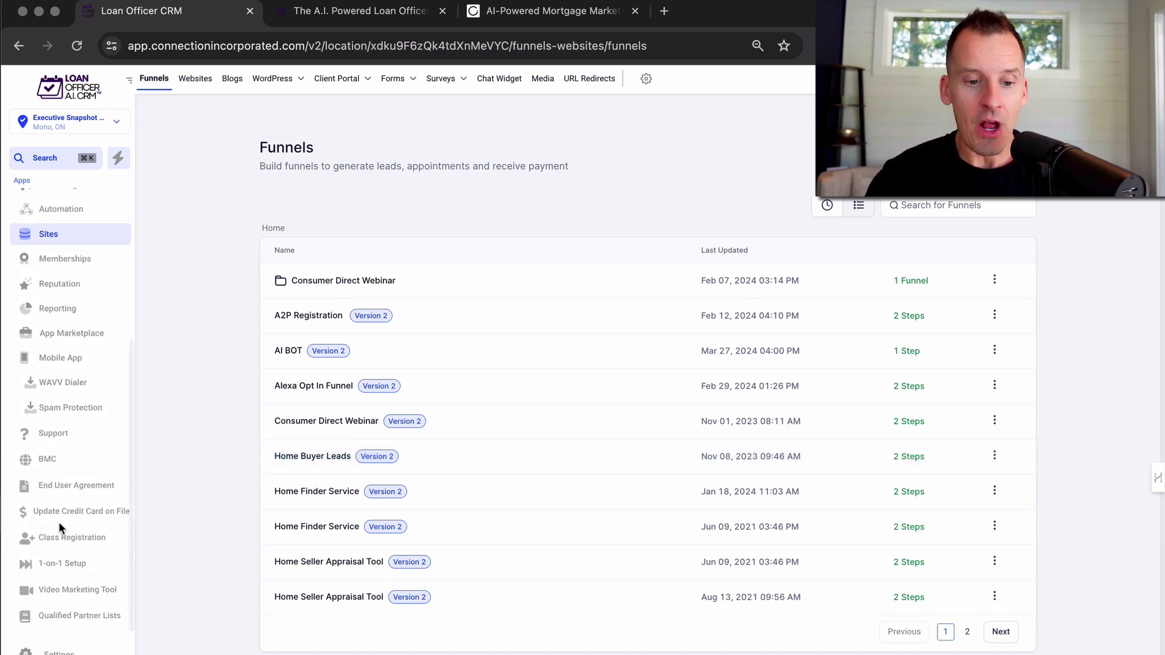
click(72, 538)
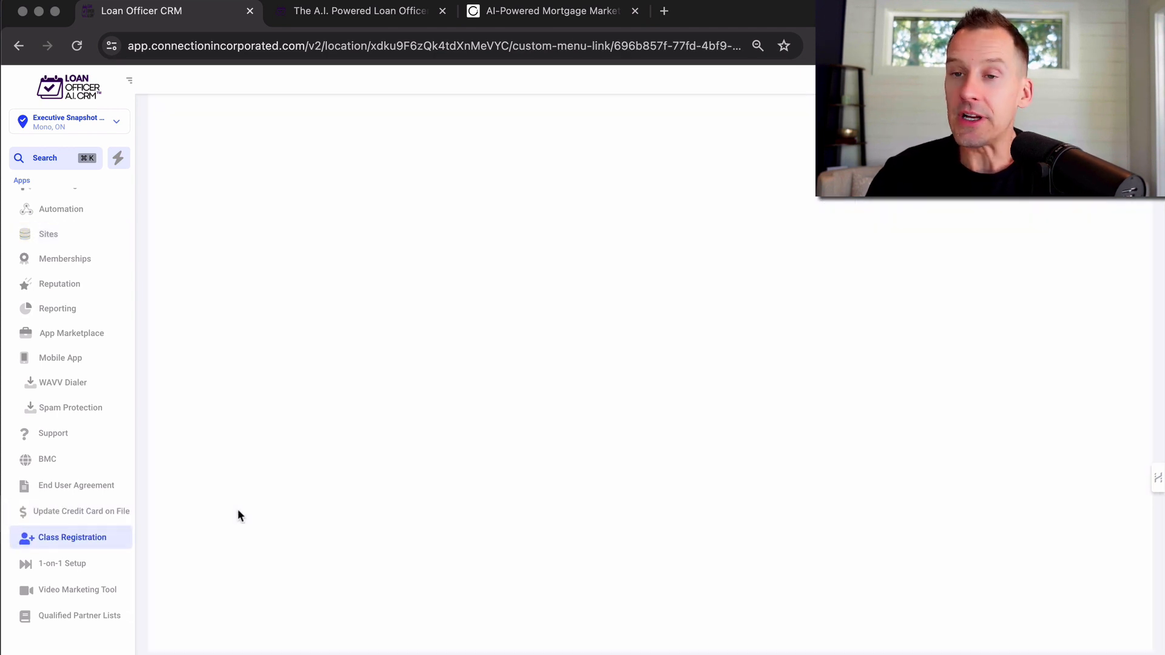
Scroll through the four onboarding class steps with their download guides and times
click(70, 538)
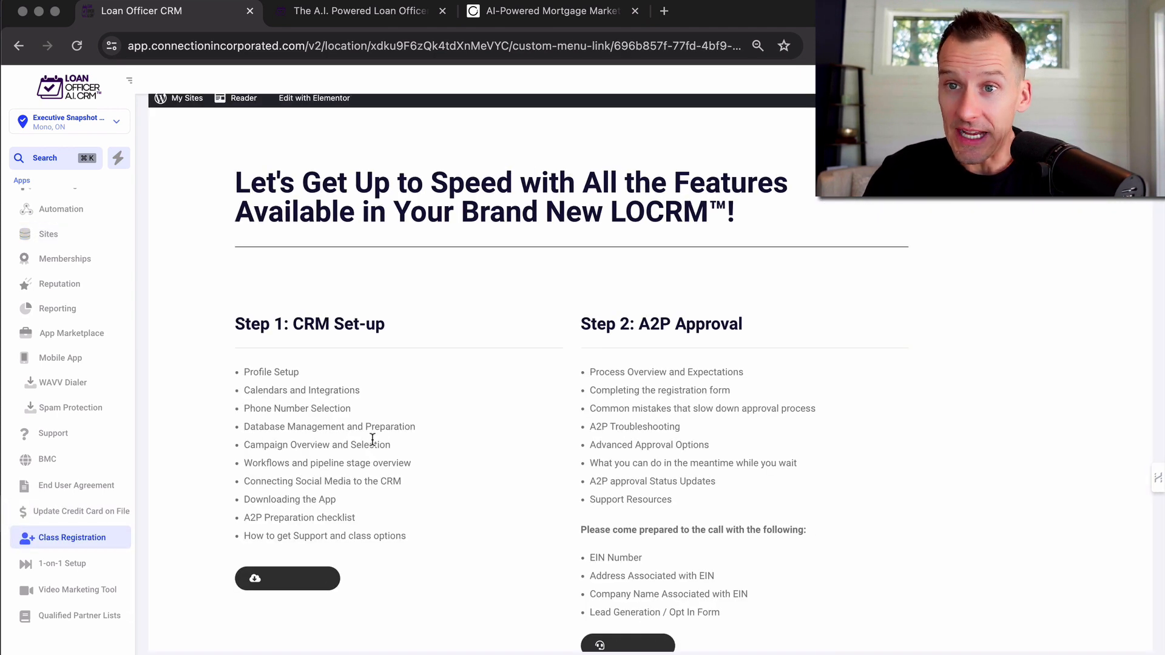
scroll(down, 3)
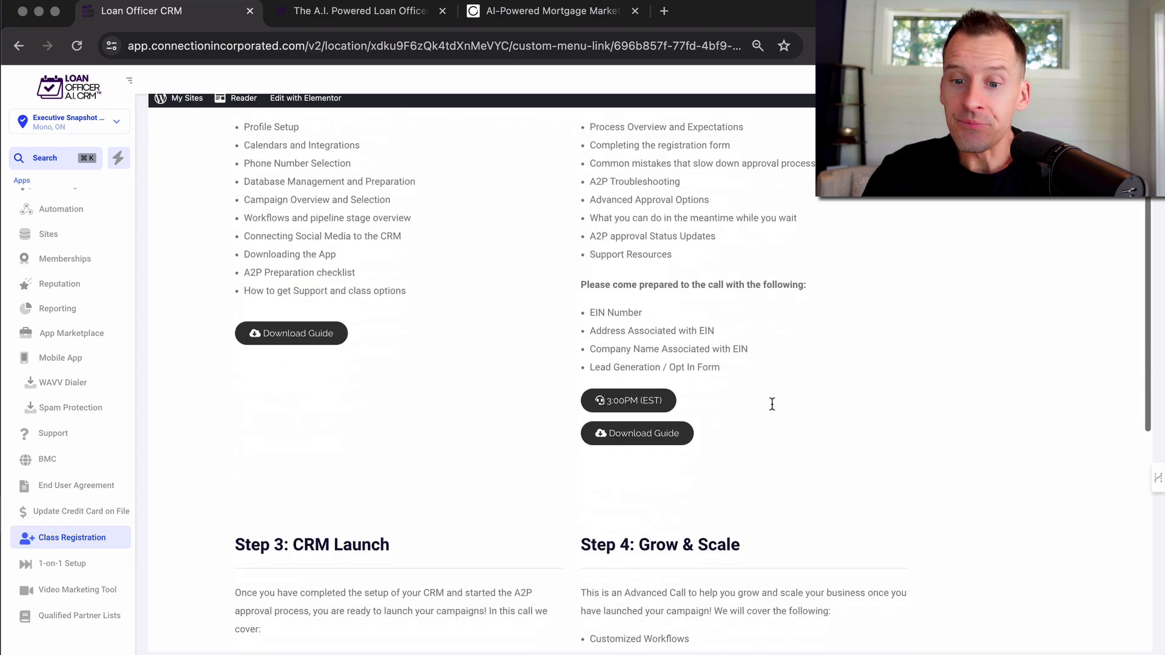
scroll(down, 3)
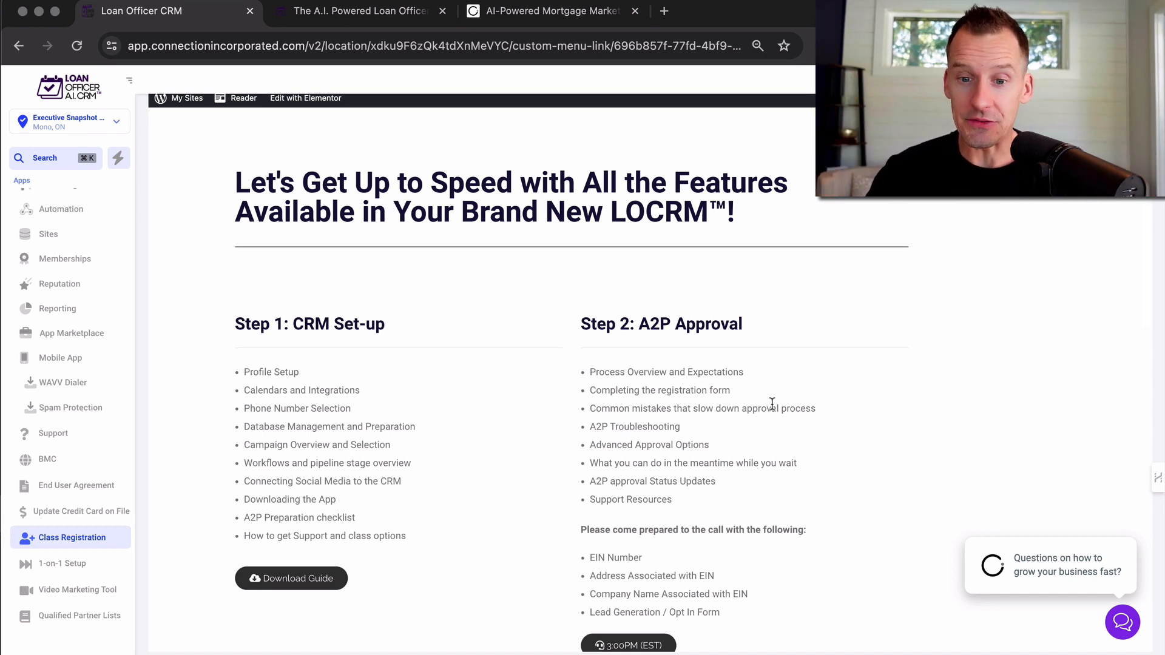
click(550, 11)
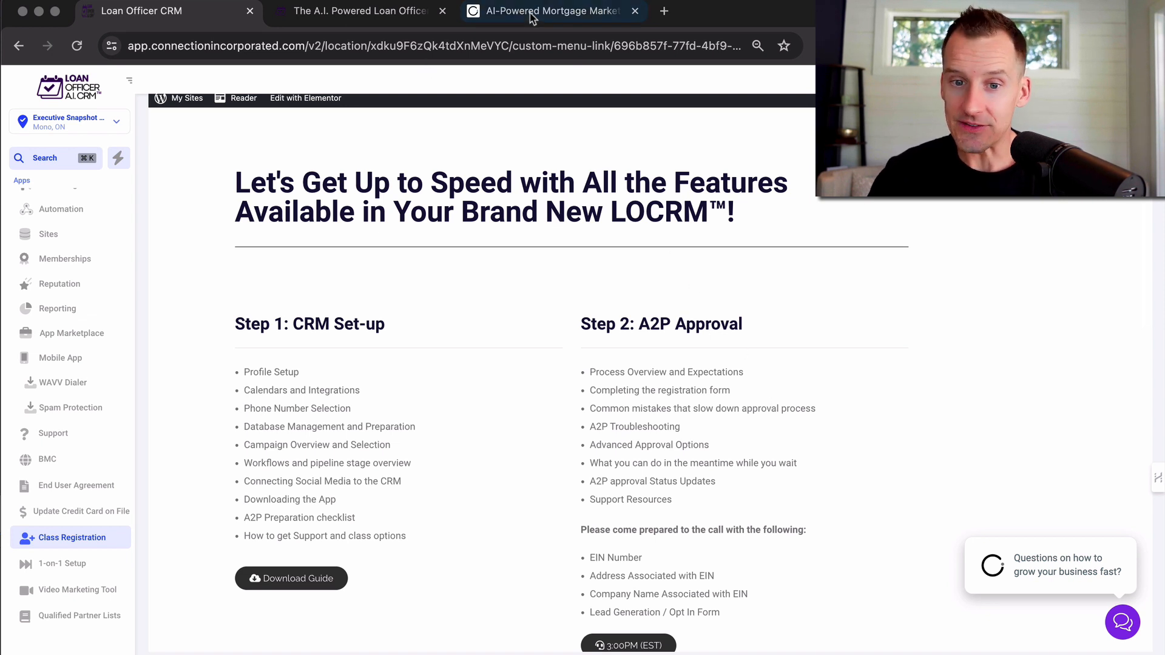
mouse_move(548, 11)
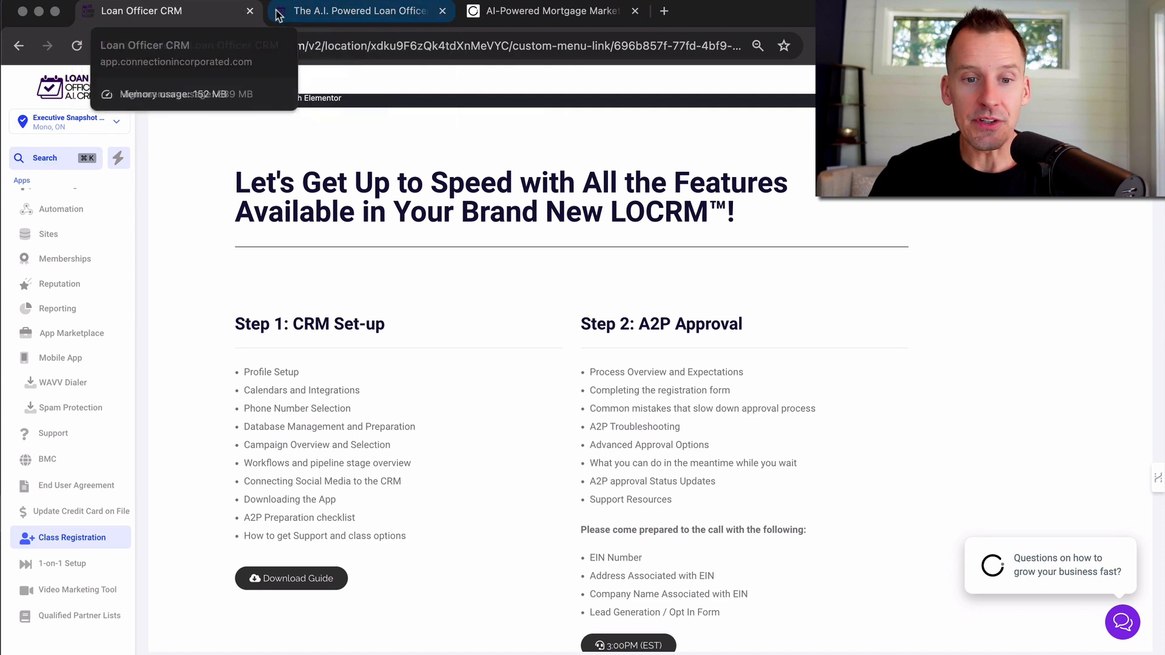
Reach the Get Access Now signup form from the loanofficercrm.ai homepage
click(361, 11)
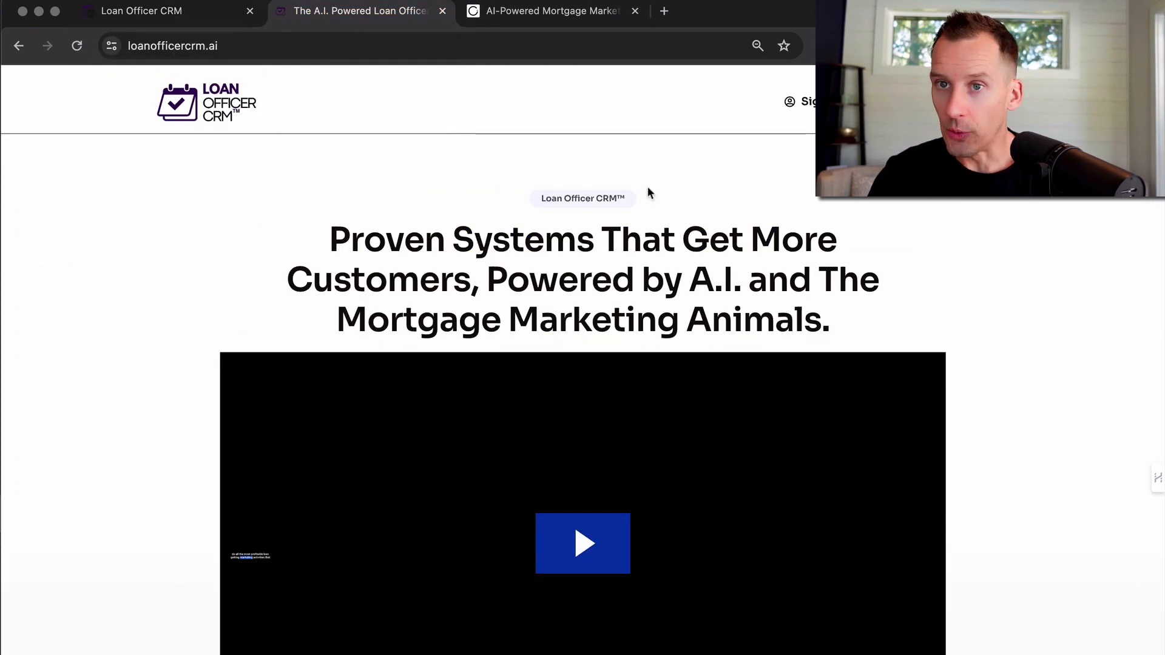
mouse_move(1015, 317)
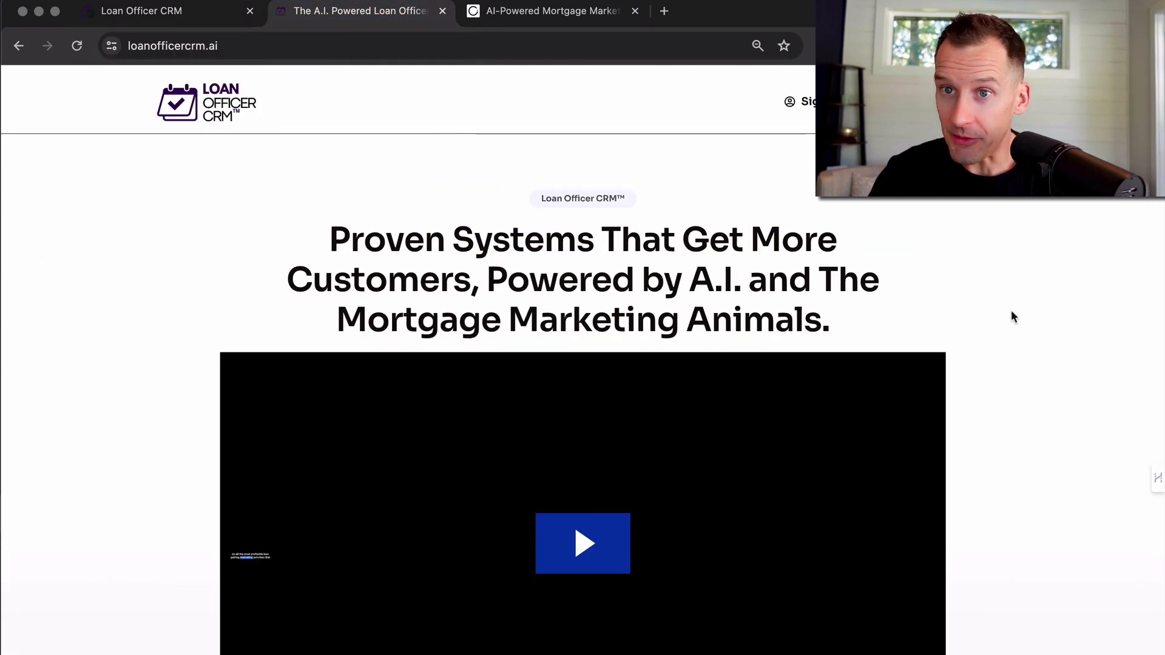
scroll(down, 3)
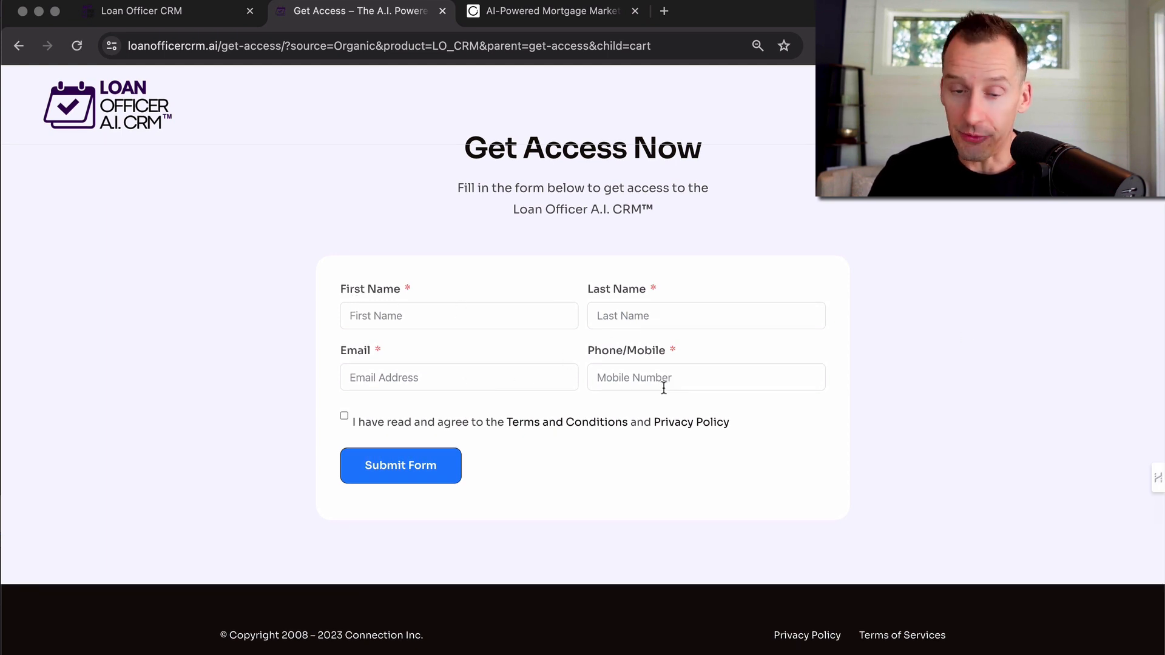
Accept the Terms and Conditions on the signup form and return to the CRM's Class Registration page
click(344, 415)
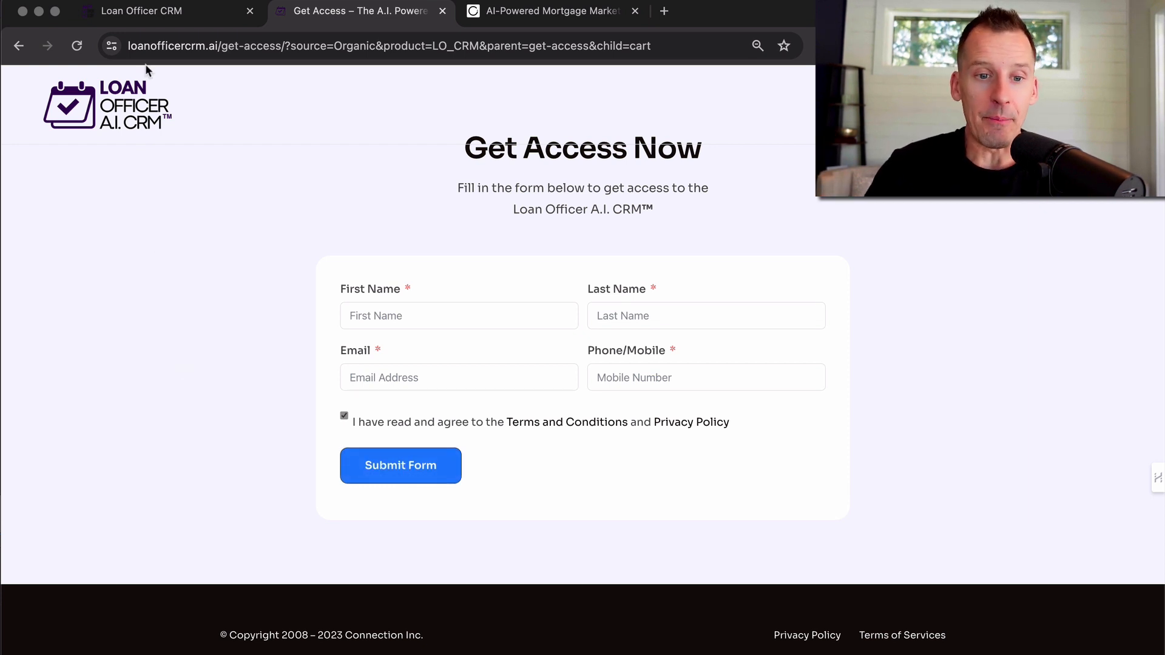
click(400, 465)
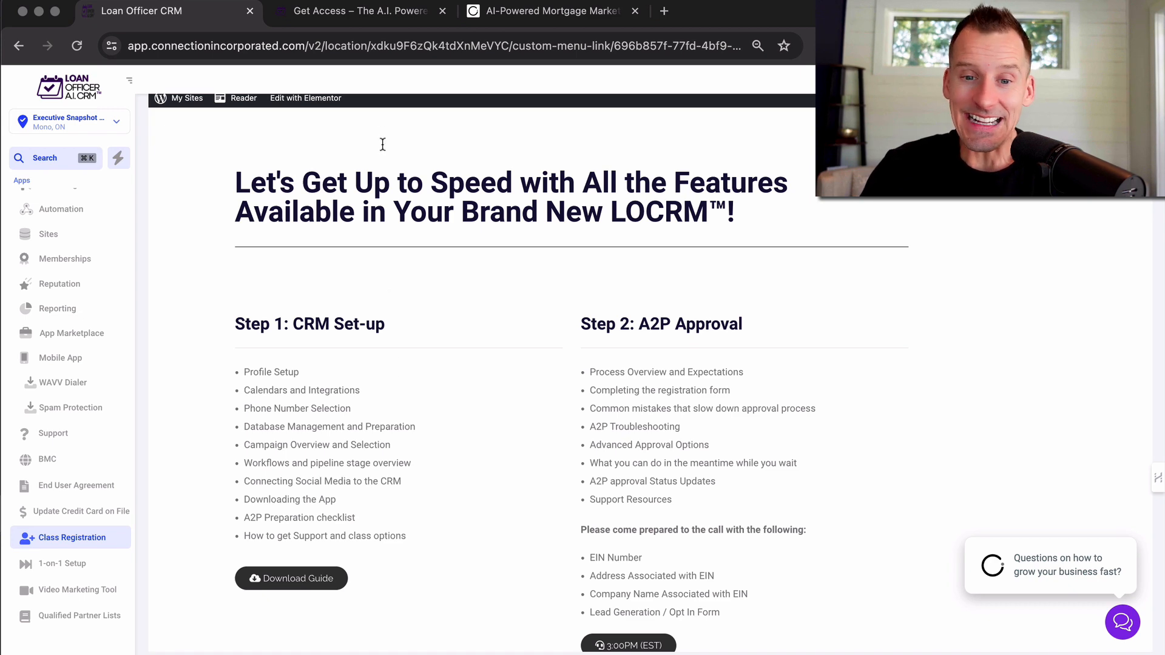
click(550, 11)
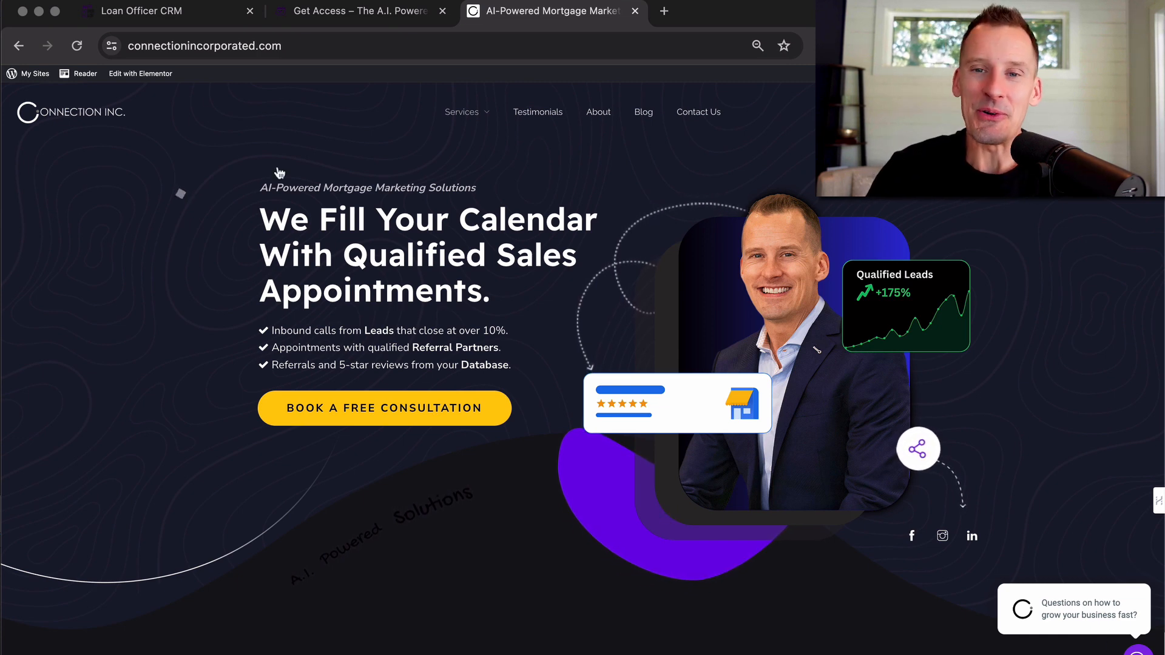
click(141, 11)
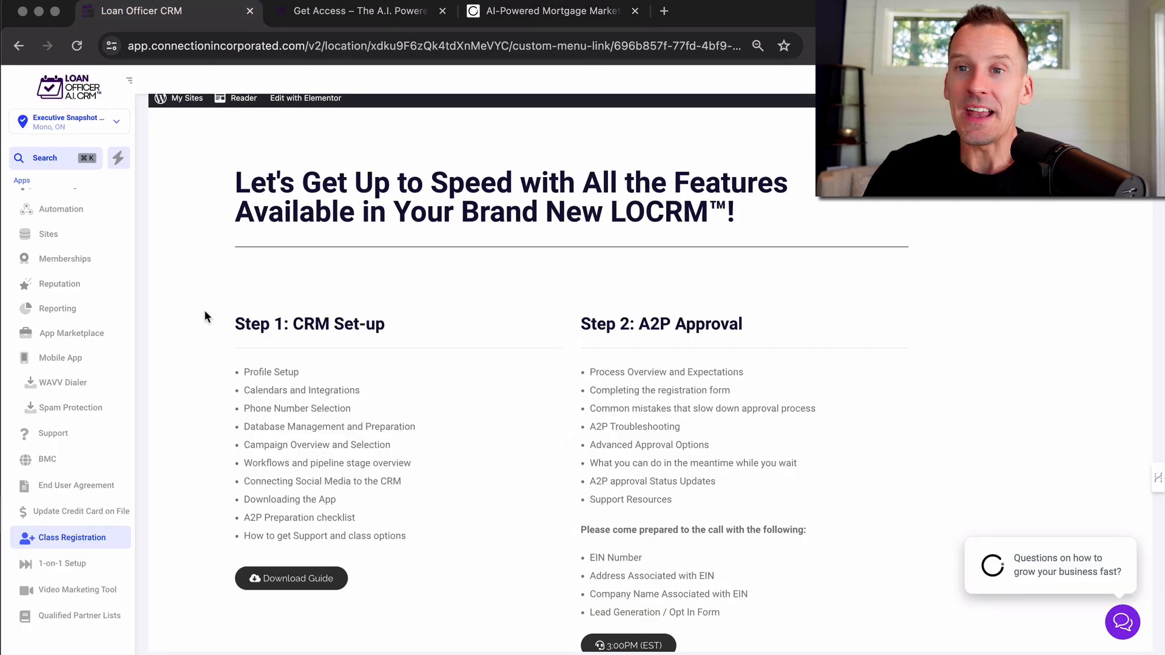